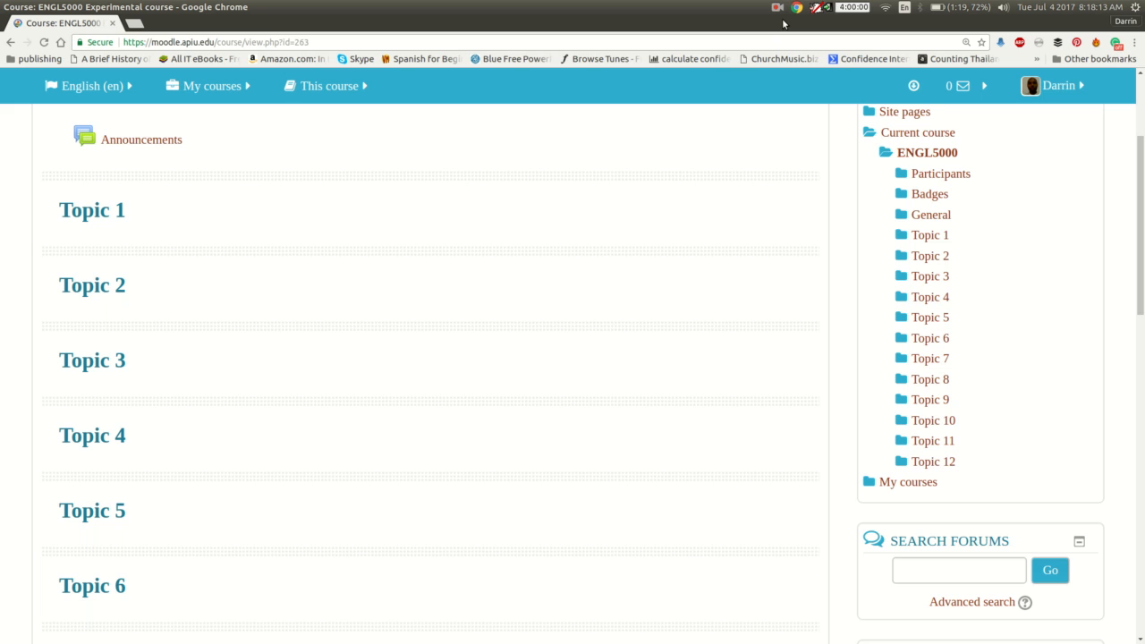
mouse_move(962, 338)
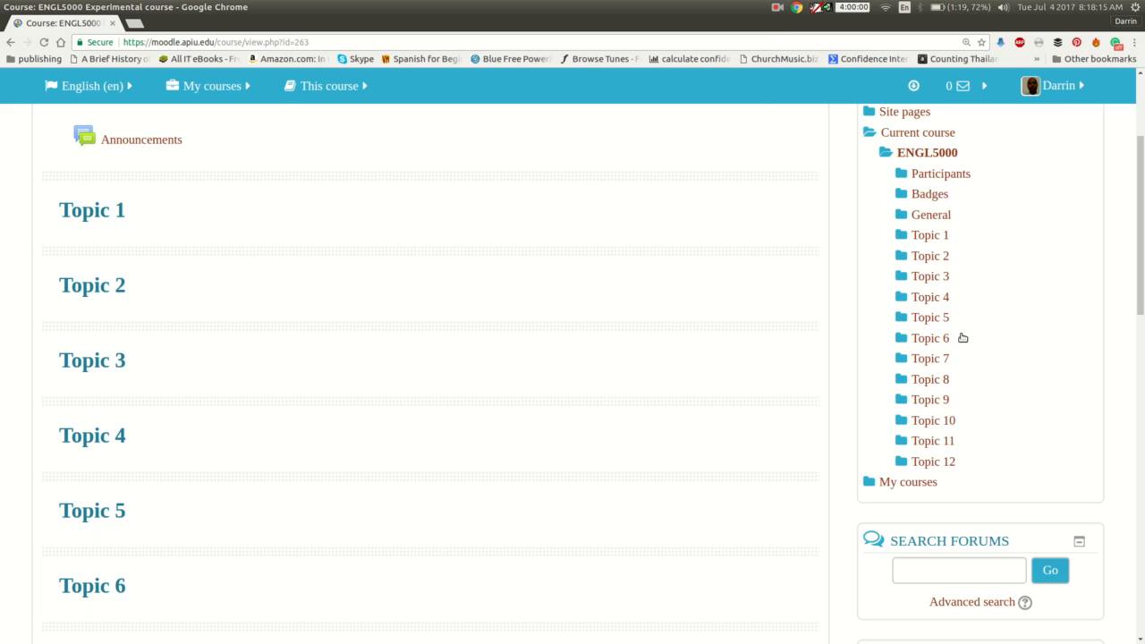
Step: Scroll to the Administration block and expand ENGL5000's Question bank under Course administration
scroll("down", 3)
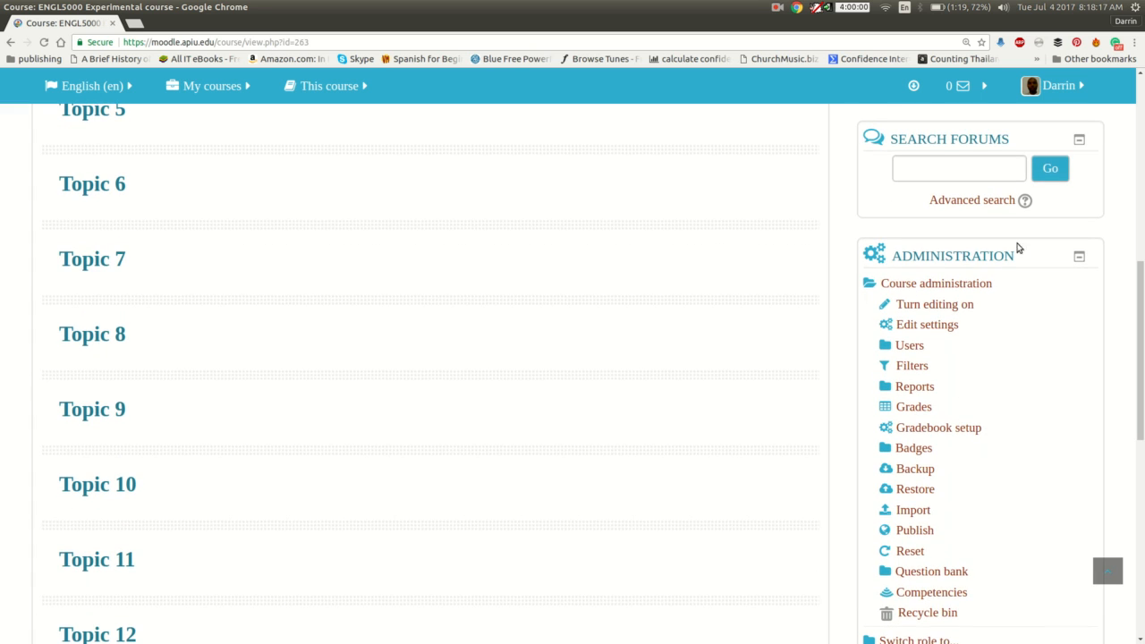
scroll("down", 3)
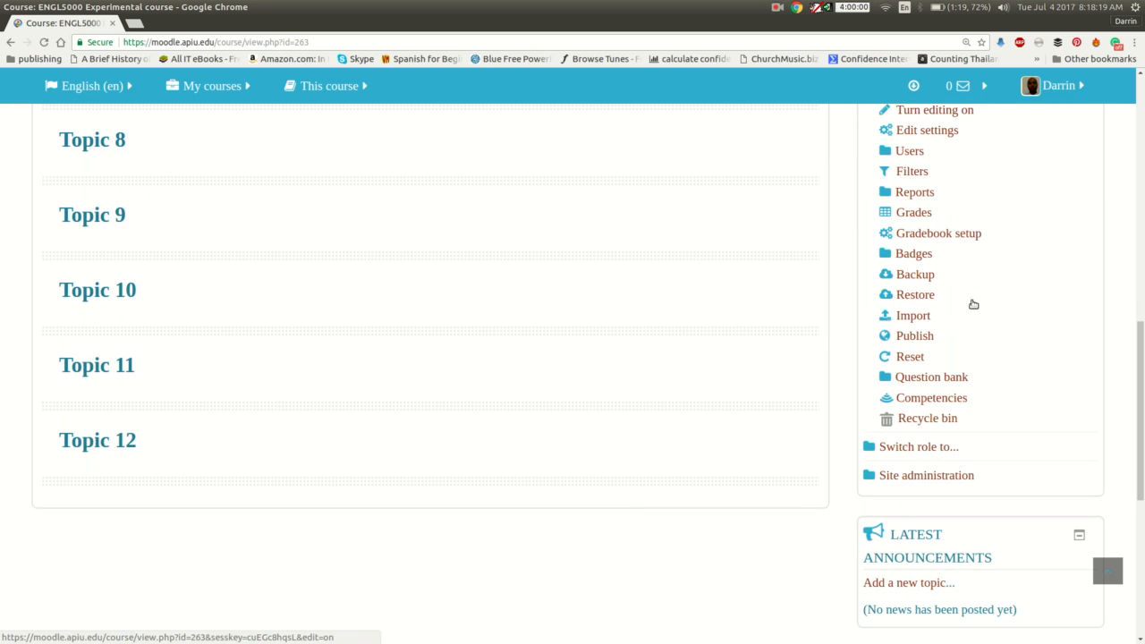
left_click(931, 376)
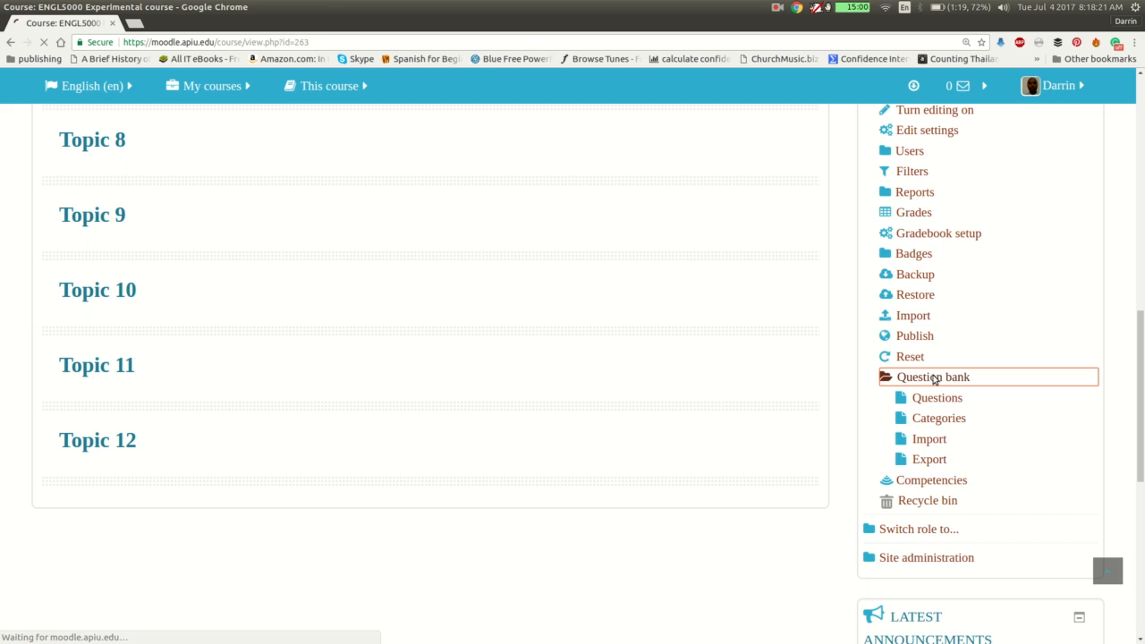
Step: Open Questions and scroll through the twelve questions in the default category
left_click(937, 397)
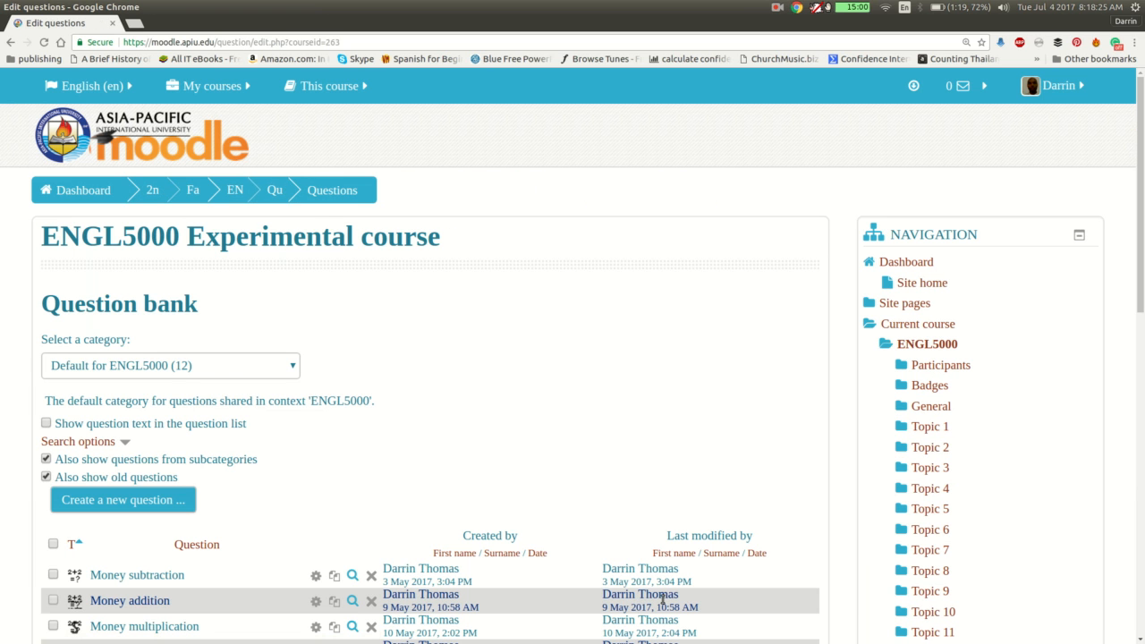
scroll("down", 3)
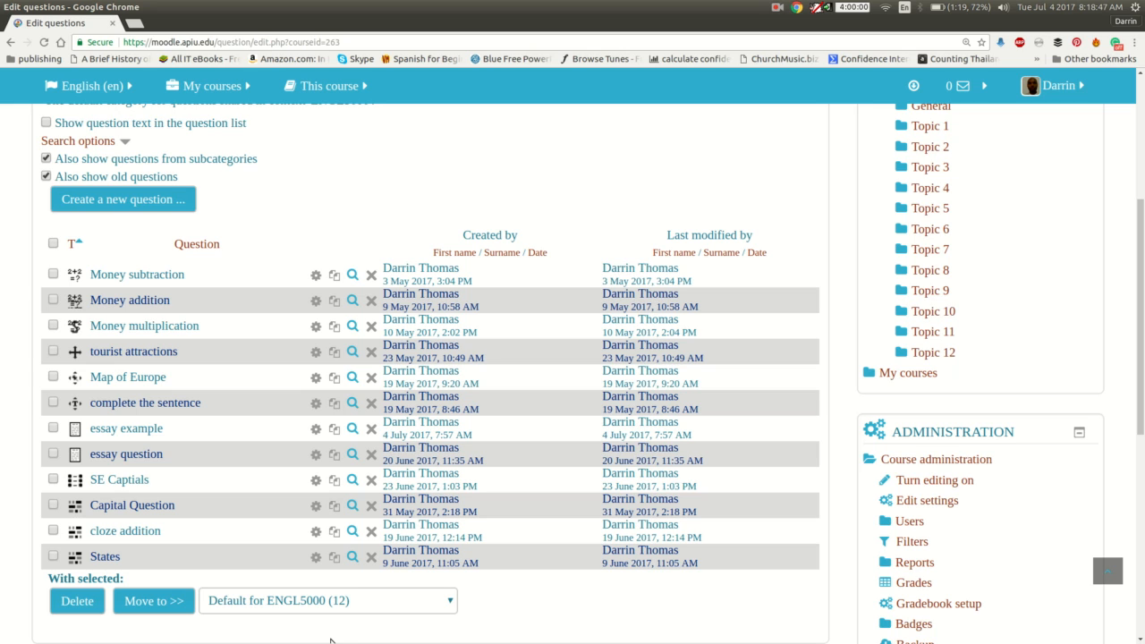
mouse_move(132, 239)
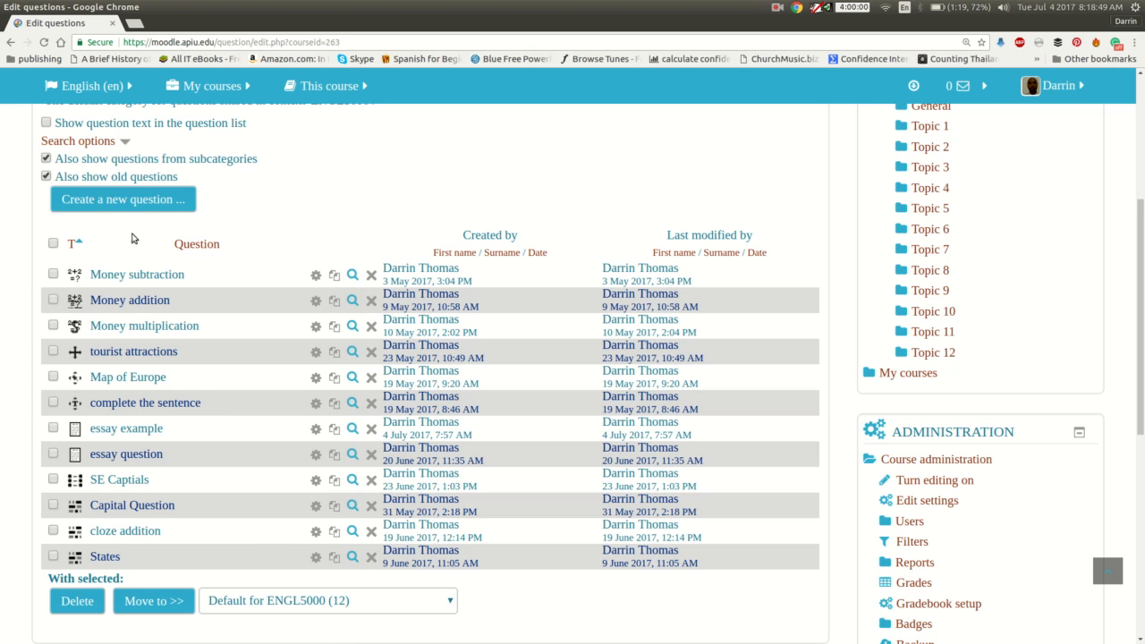
mouse_move(116, 206)
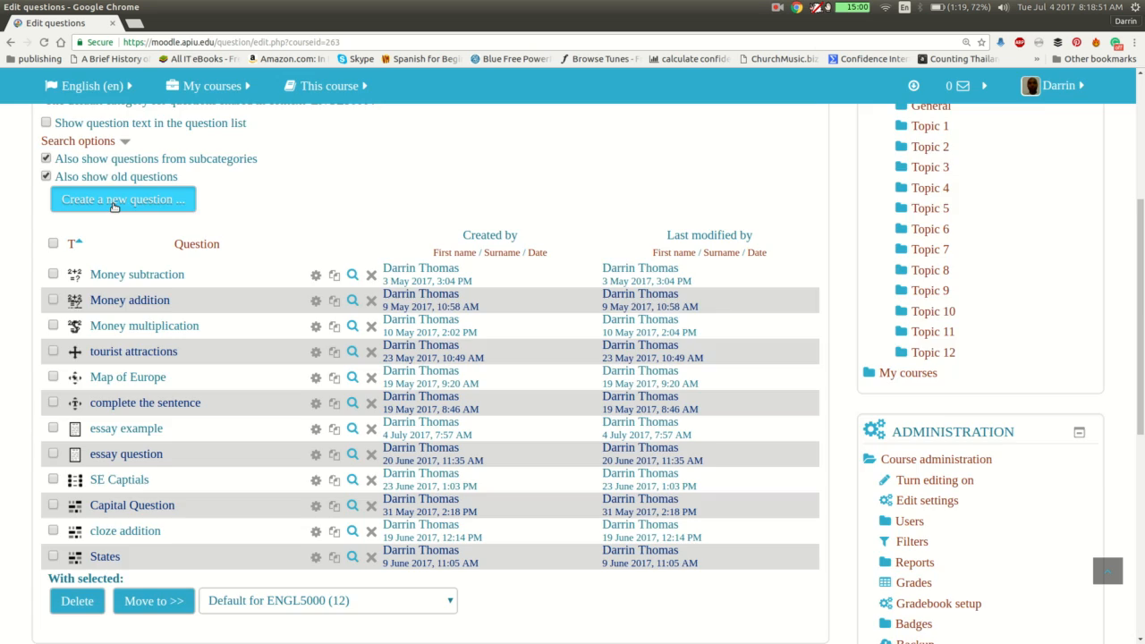
Step: Create a new question and add Matching as its type
left_click(123, 199)
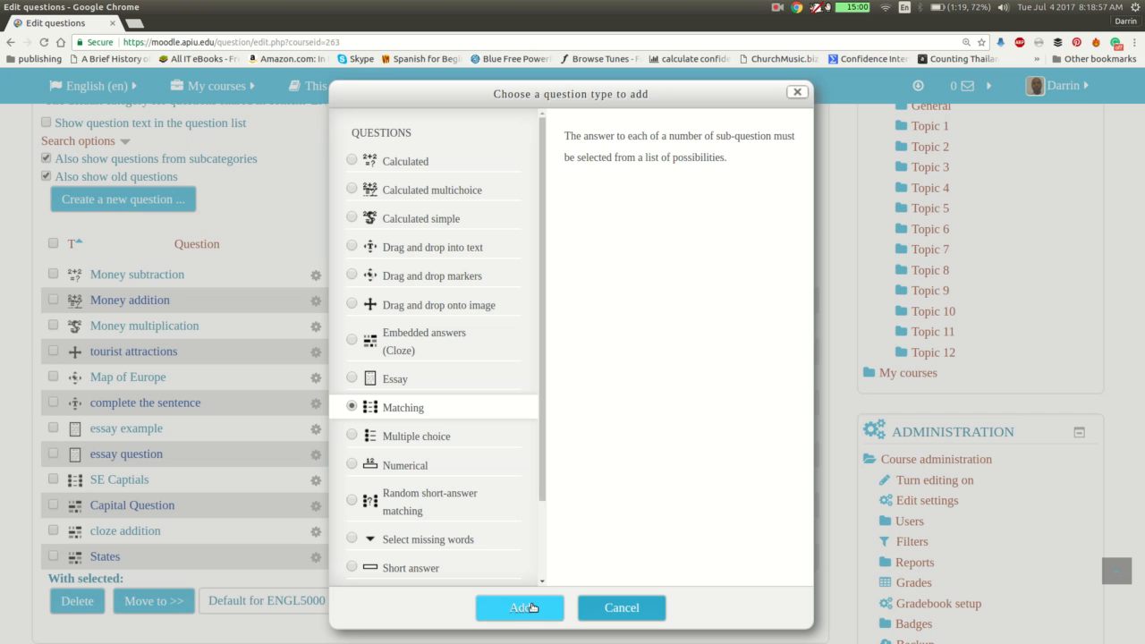
left_click(519, 607)
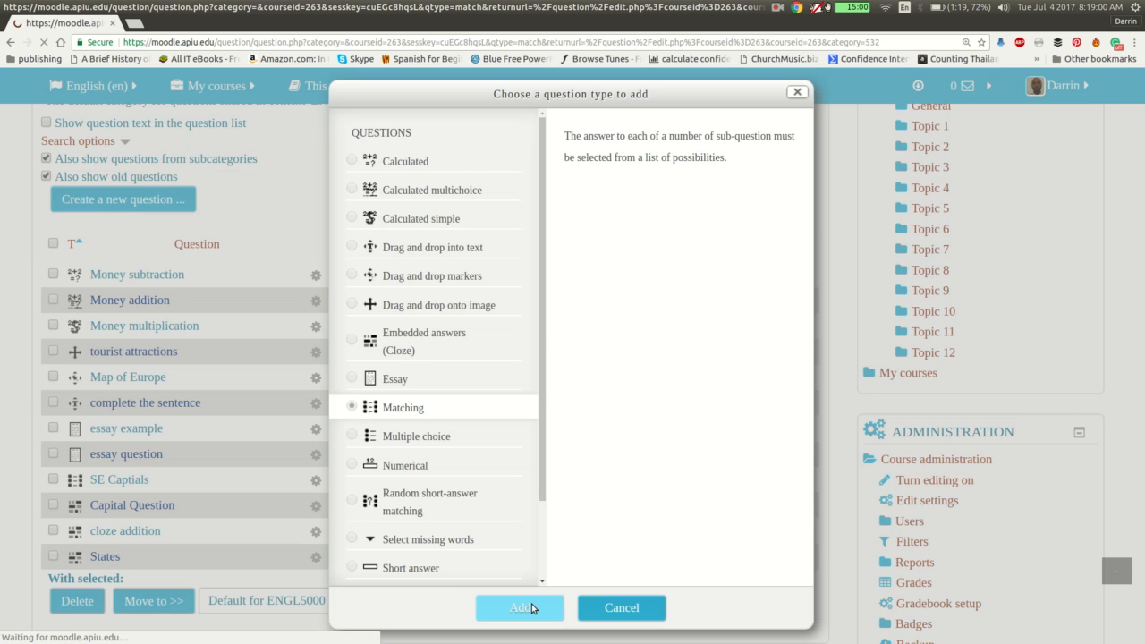
Step: Enter 'Classical music matching' as the new Matching question's name
left_click(519, 607)
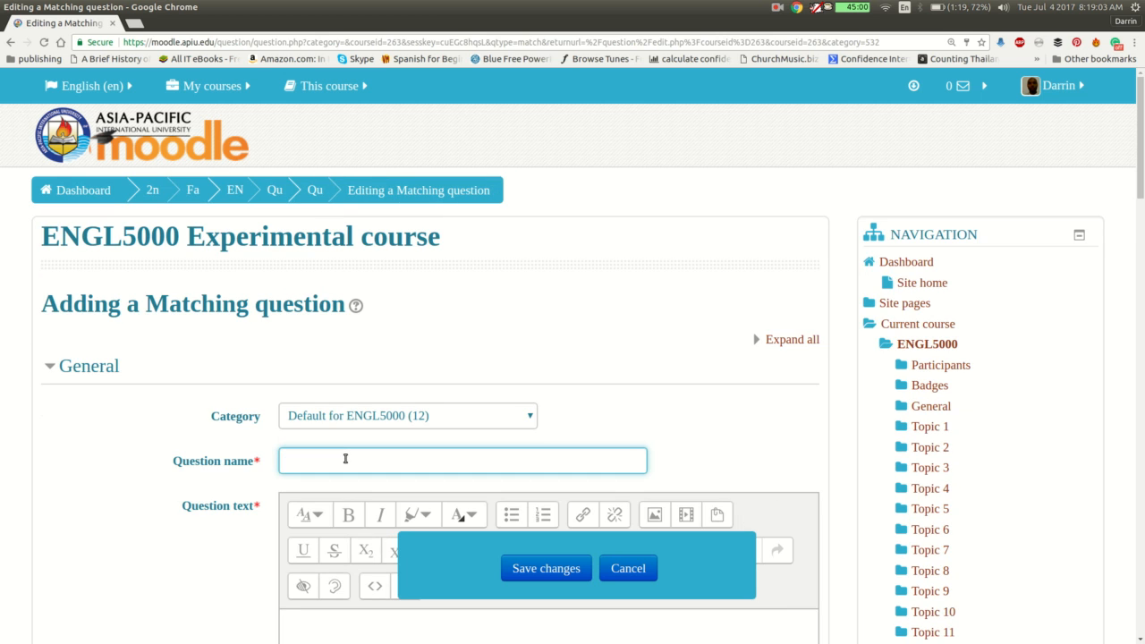
scroll("down", 3)
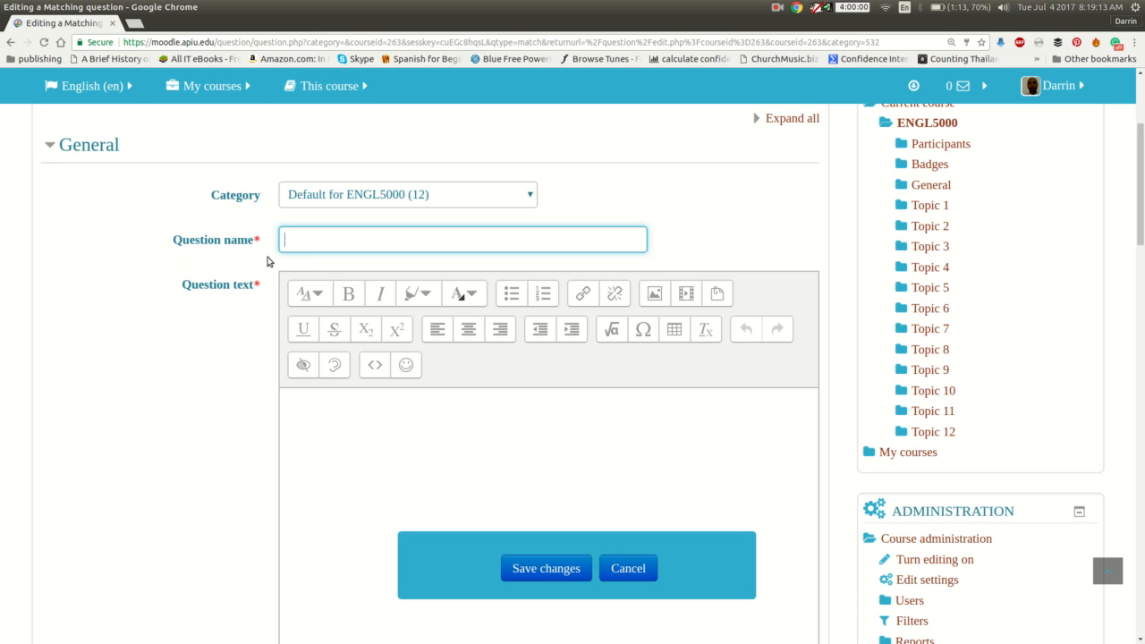
type("Classical mu")
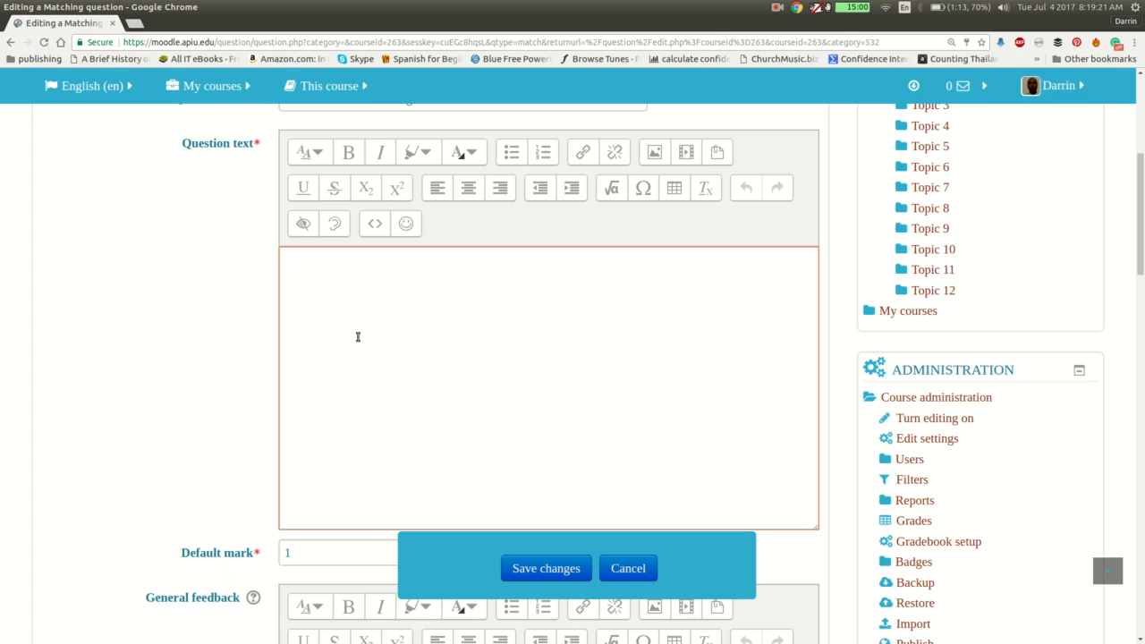
Step: Type the question text 'Match the composer with the era of music in which they wrote music.'
left_click(358, 260)
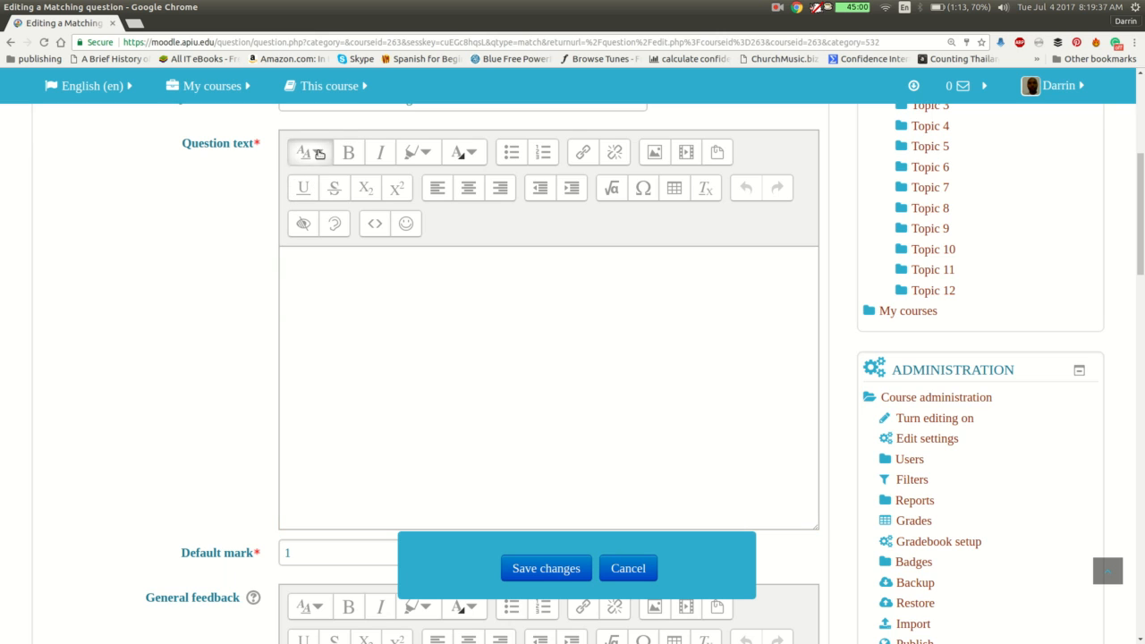
type("Match the composer with th")
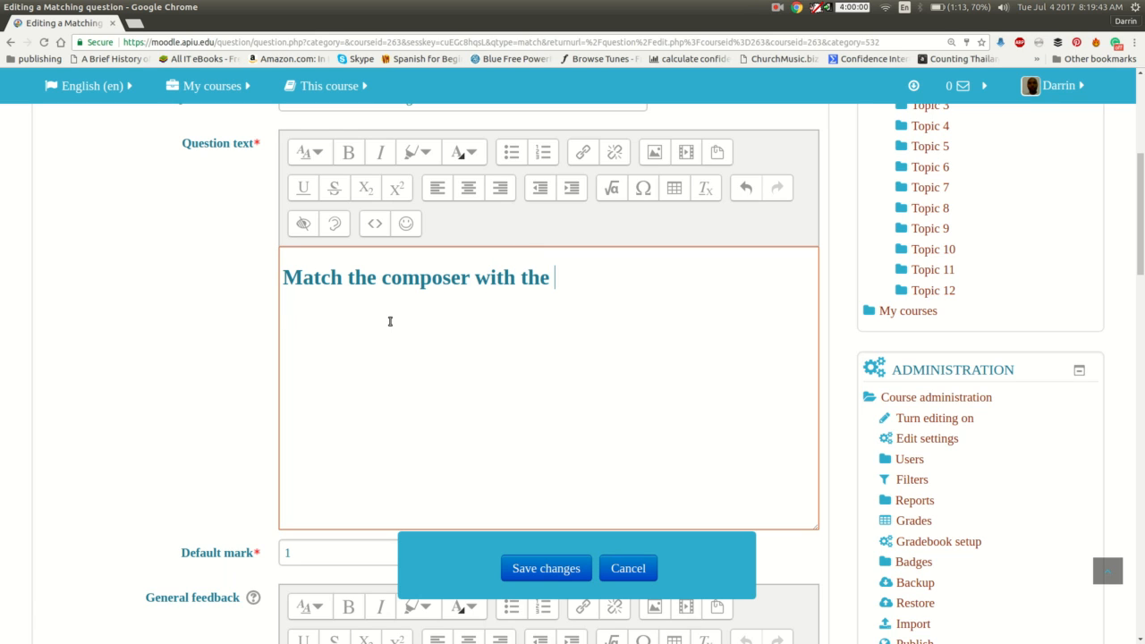
type("era of mus")
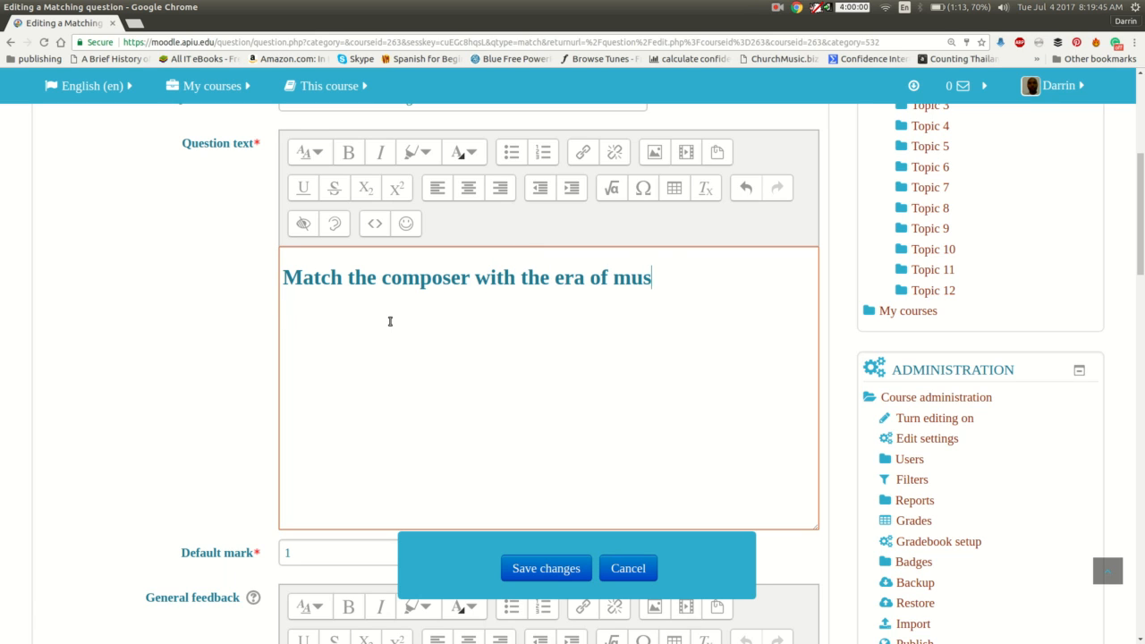
type("ic in which they wrote music")
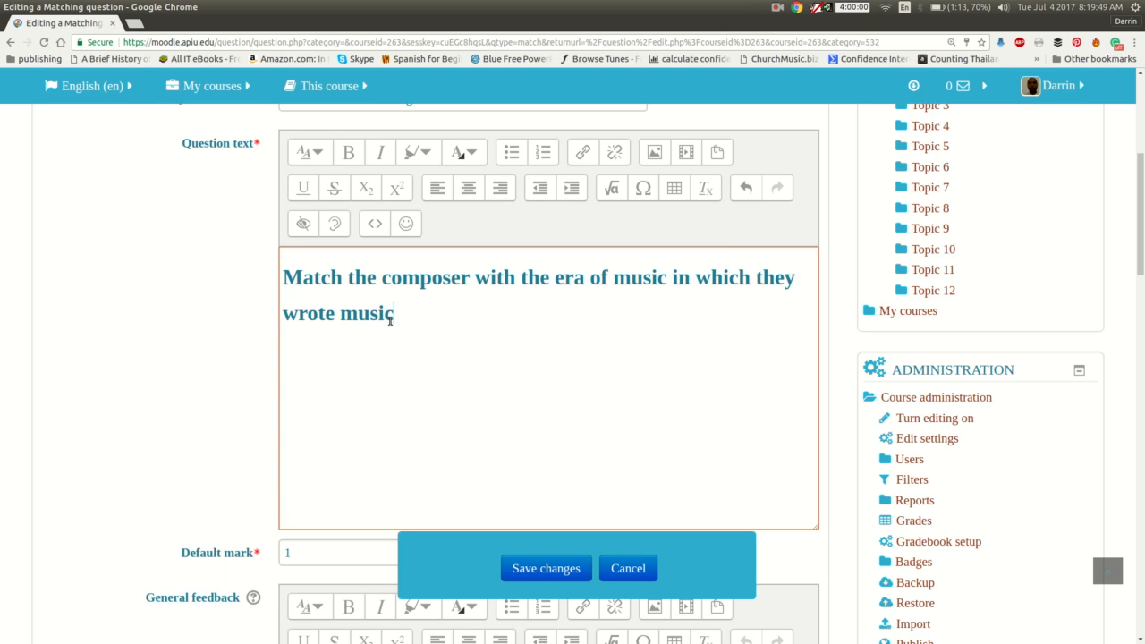
type(".")
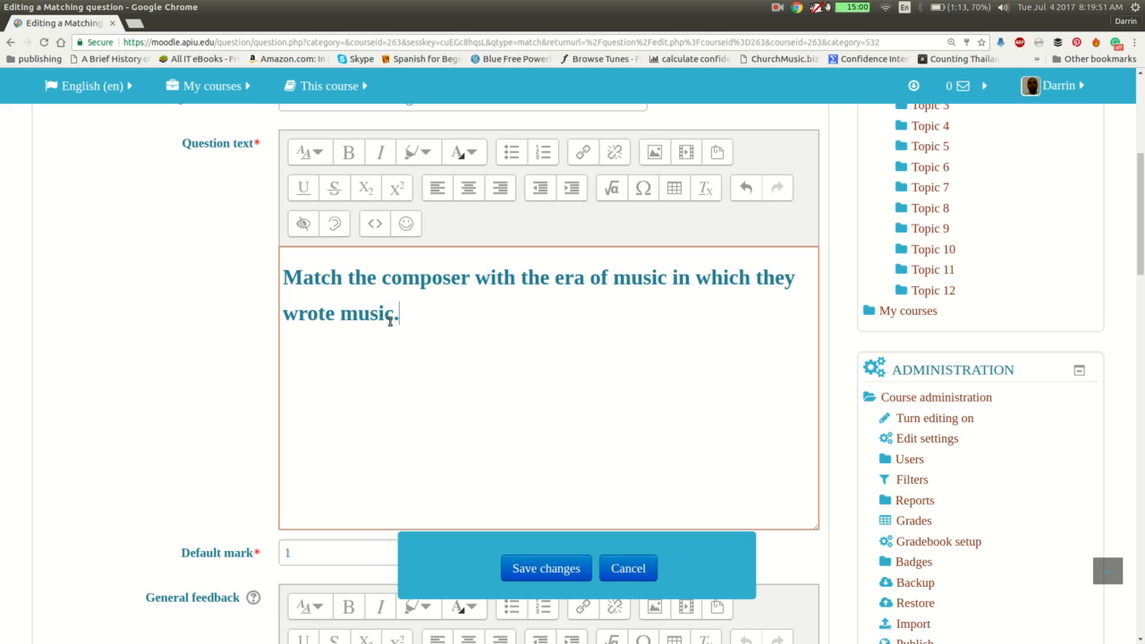
scroll("down", 3)
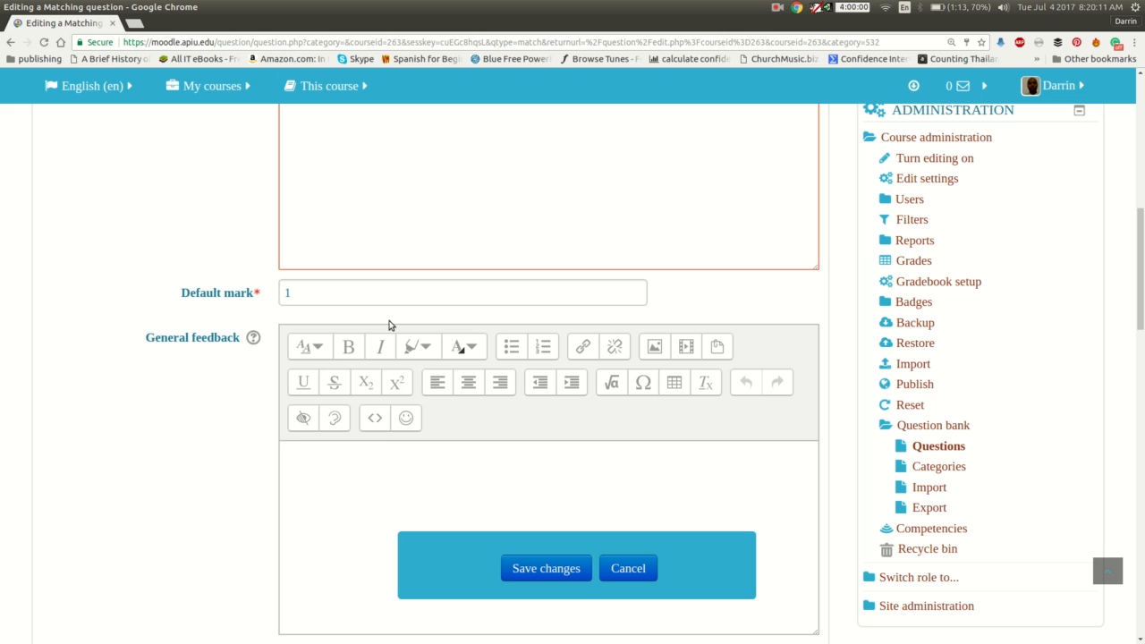
scroll("down", 3)
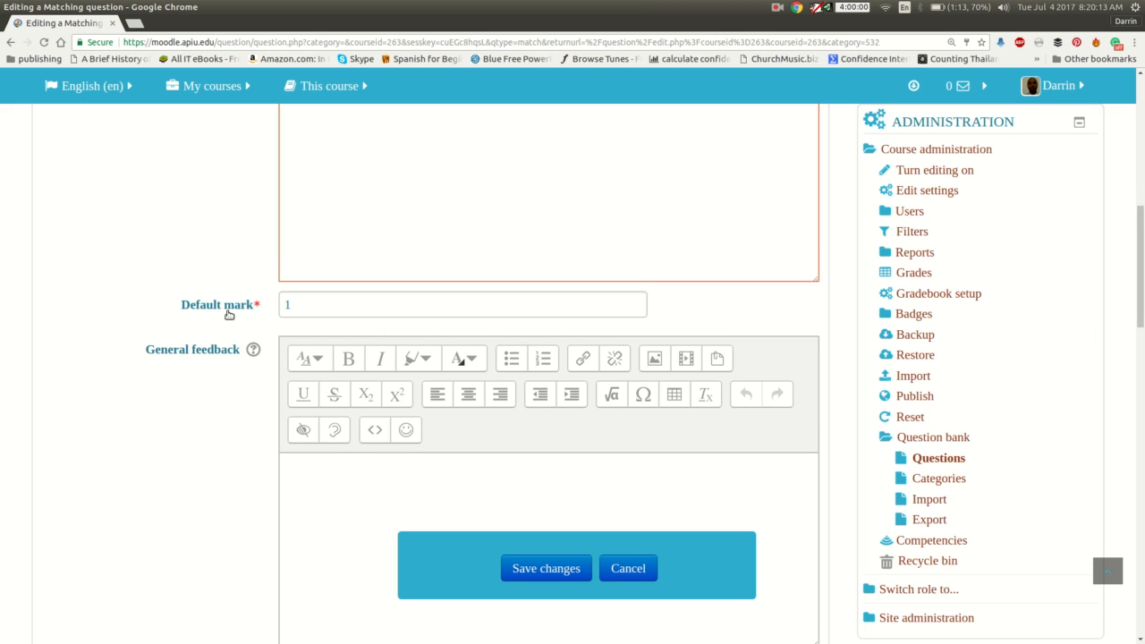
scroll("down", 3)
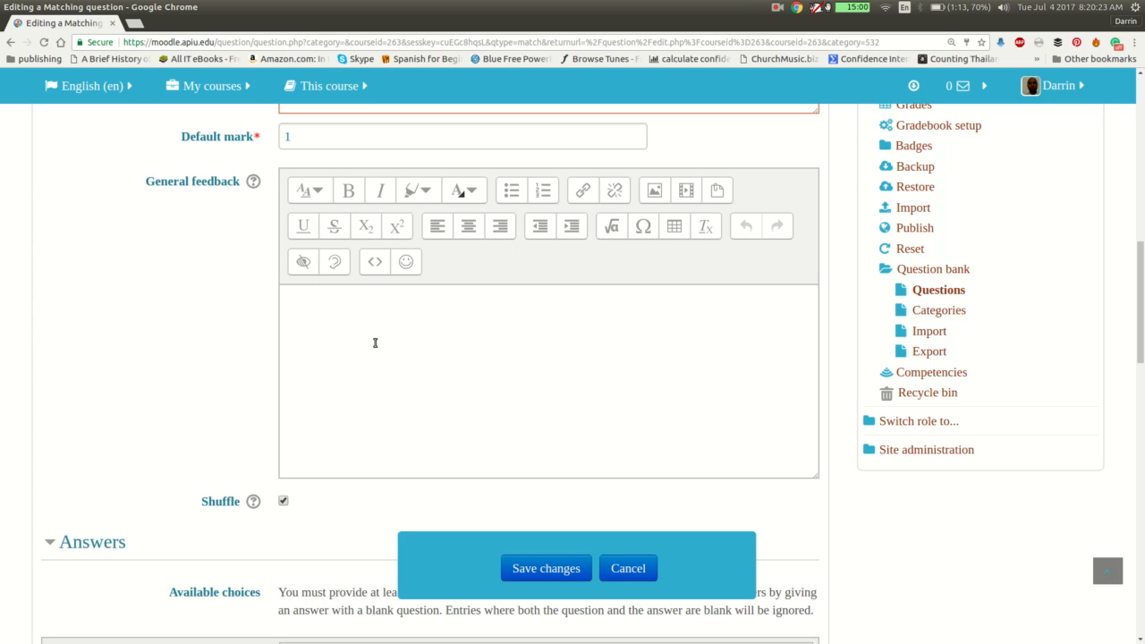
mouse_move(314, 489)
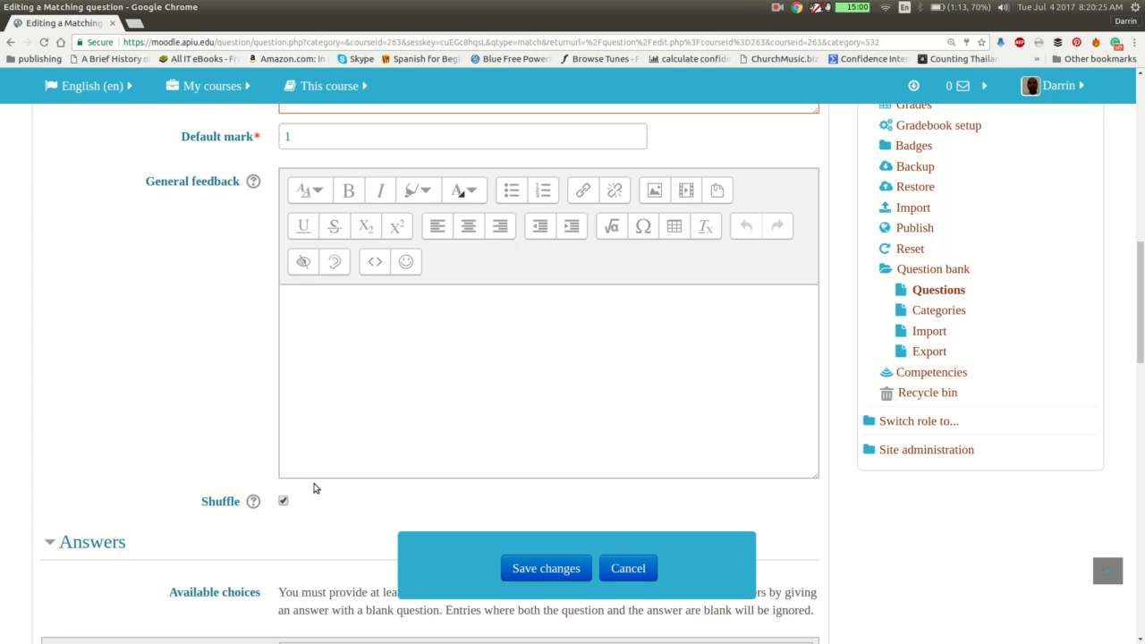
left_click(253, 501)
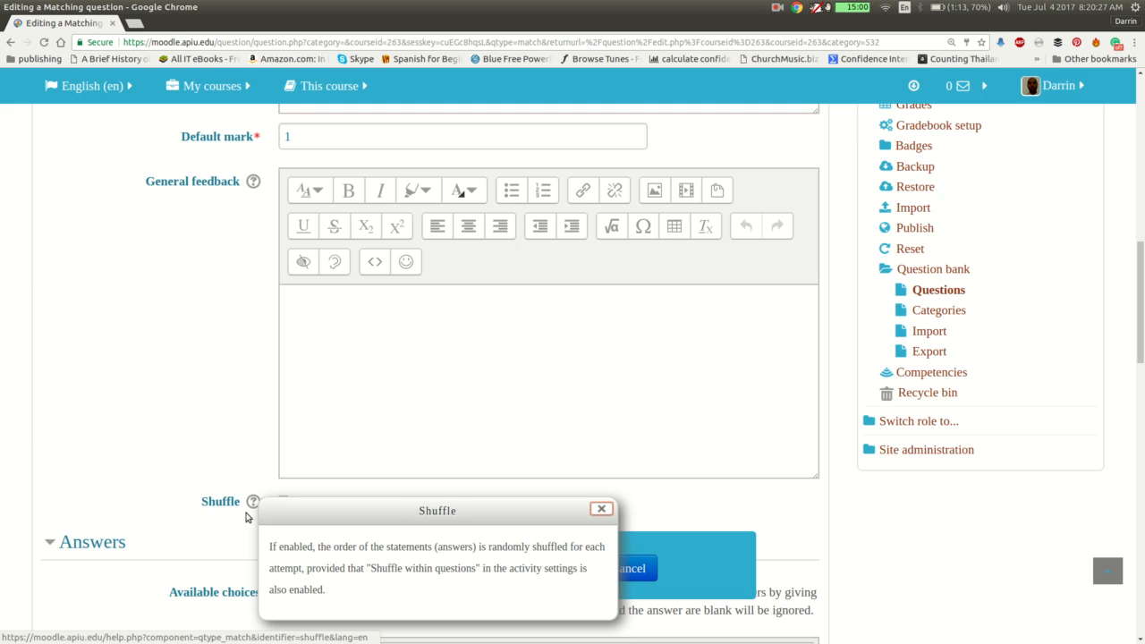
scroll("down", 3)
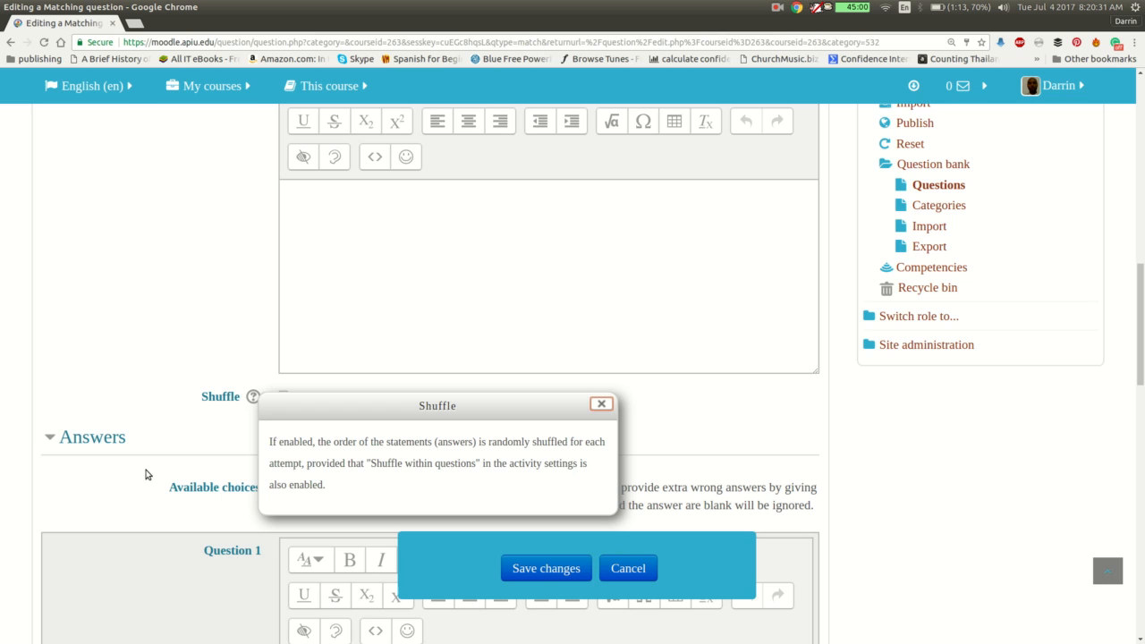
mouse_move(138, 445)
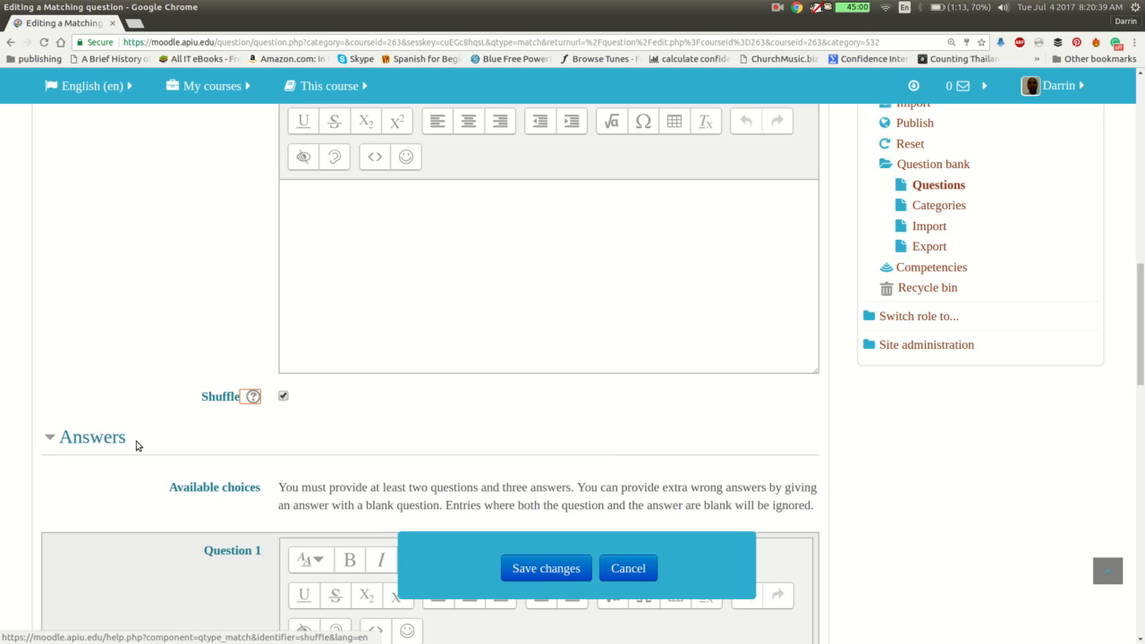
mouse_move(225, 504)
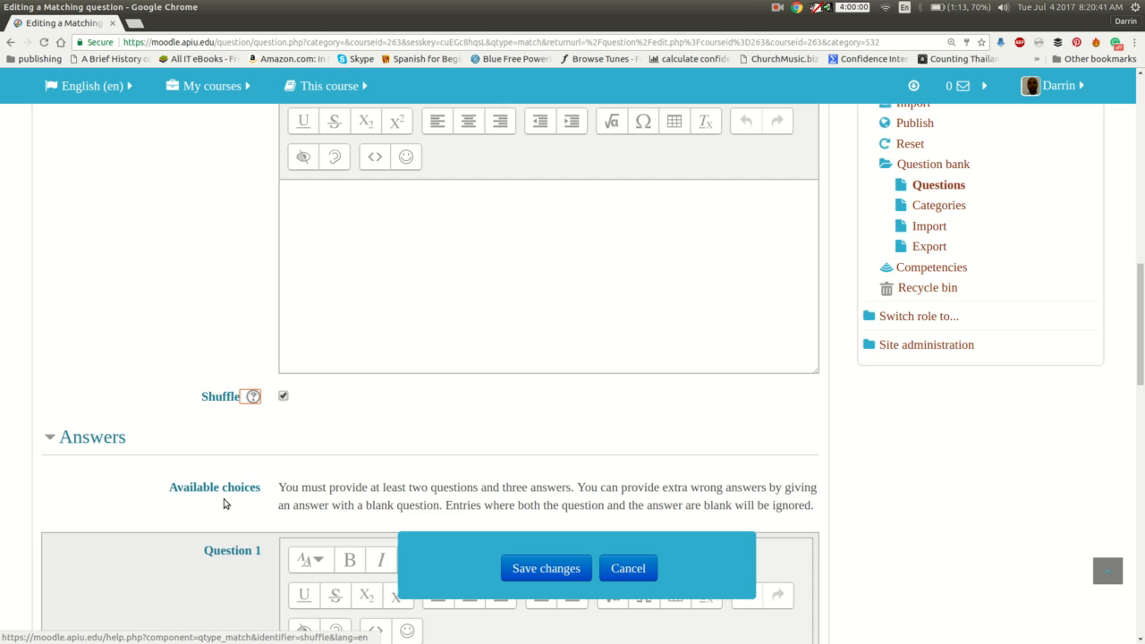
scroll("down", 3)
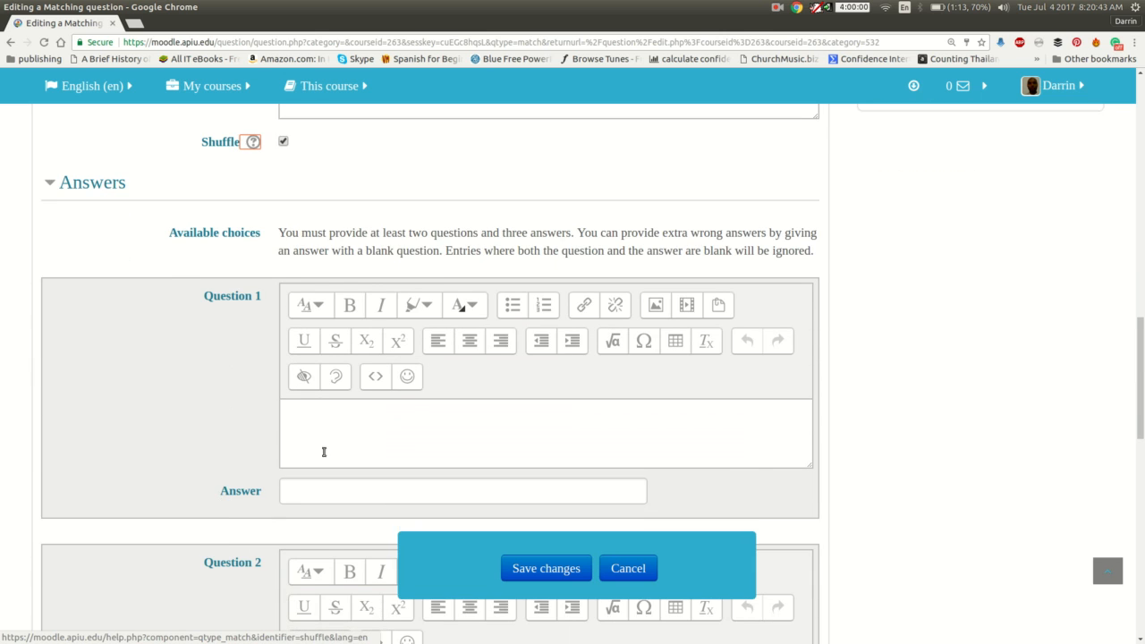
mouse_move(200, 238)
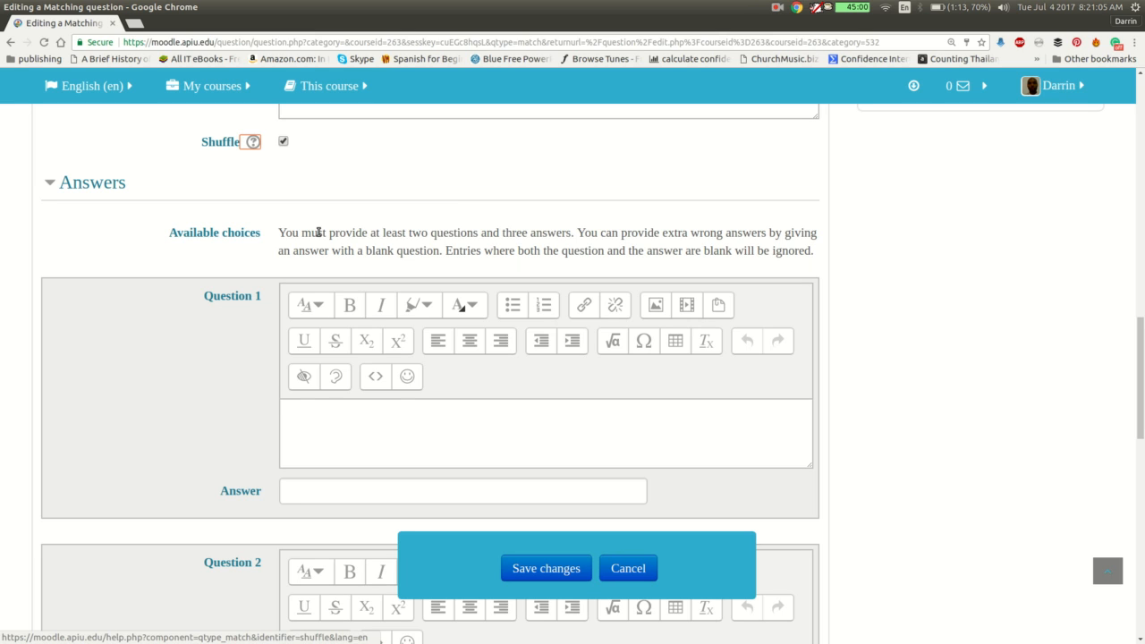
left_click(546, 434)
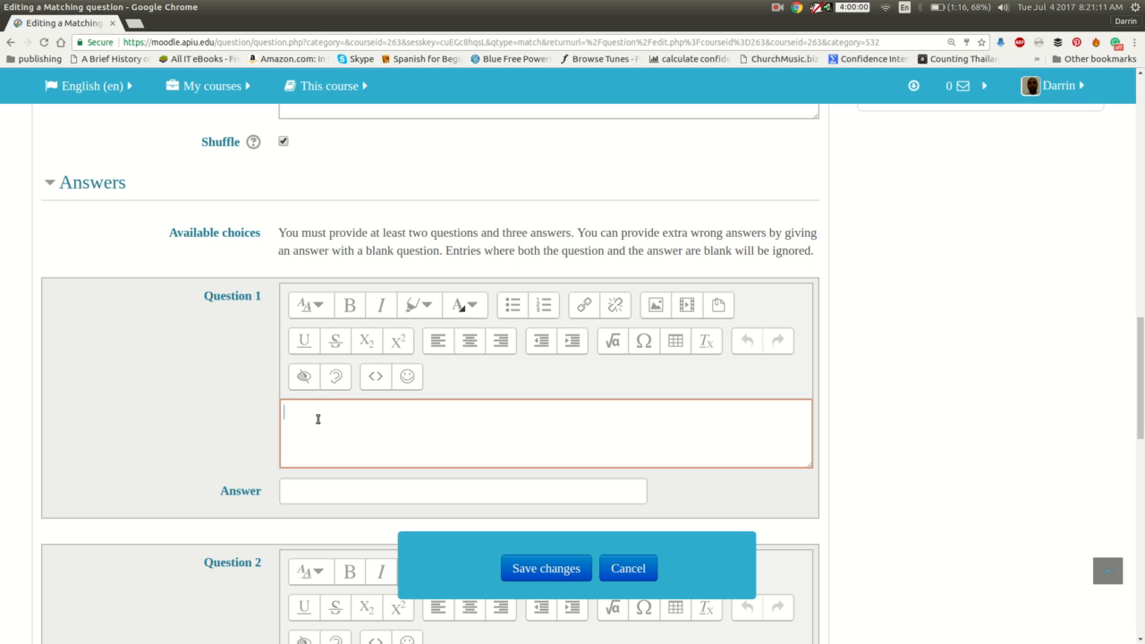
Step: Pair JS Bach with Baroque and Wolfgang Amadeus Mozart with Classical
type("JS BA")
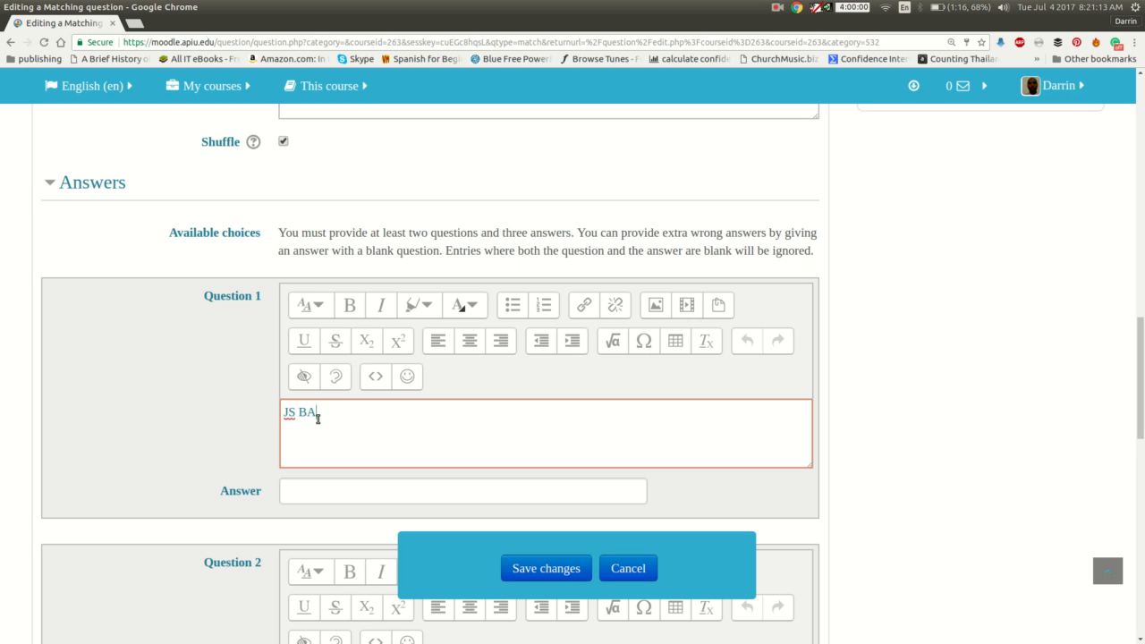
left_click(462, 490)
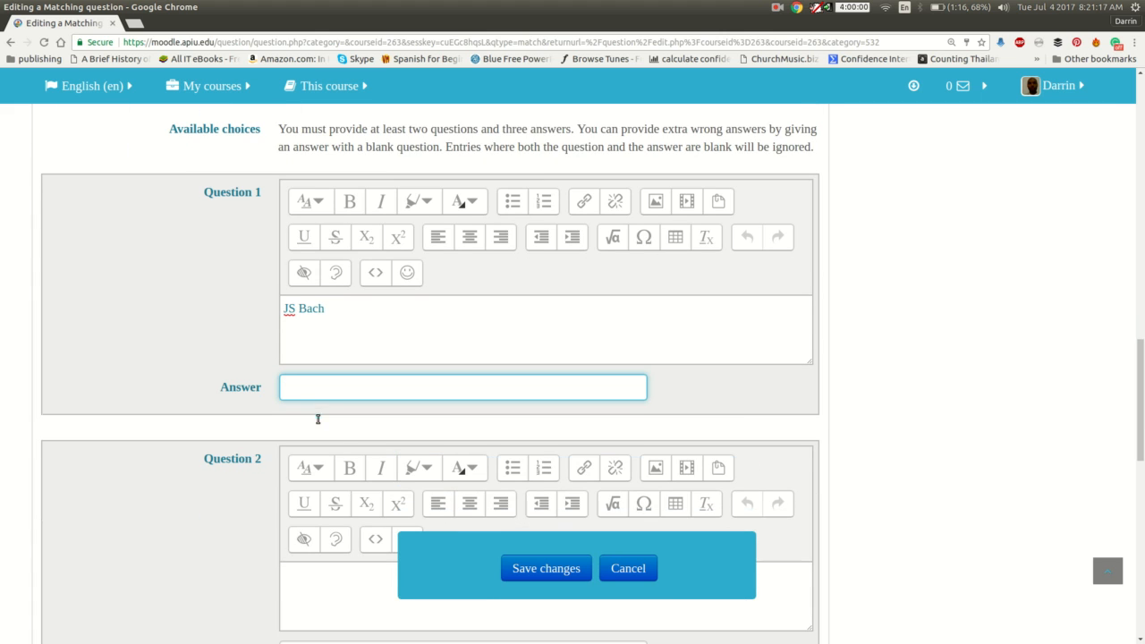
type("Baroque")
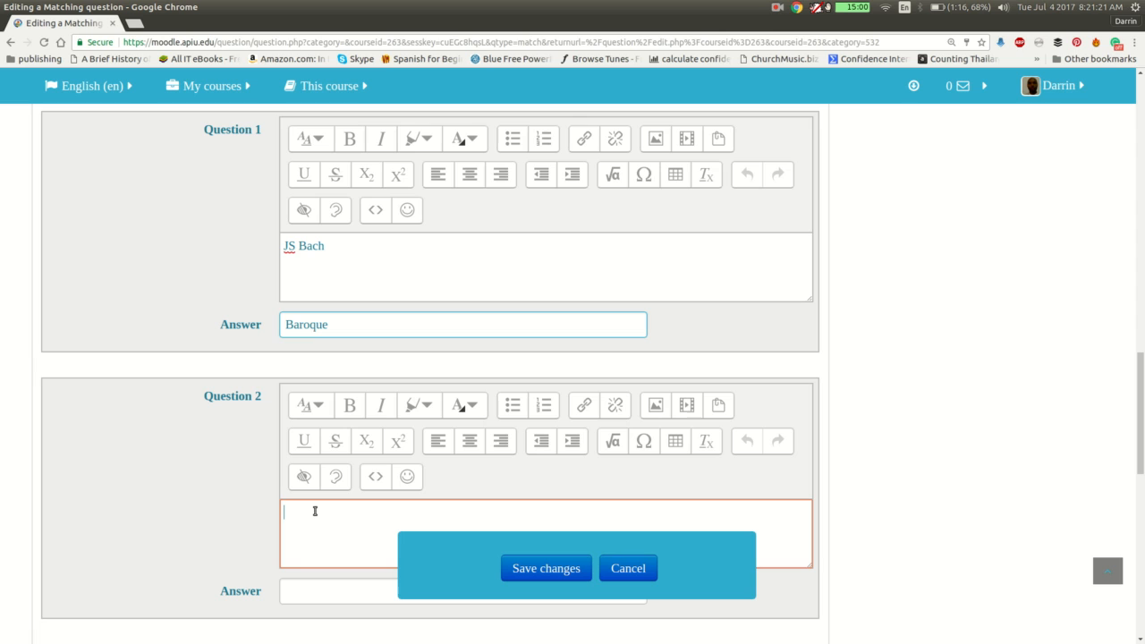
type("Wol")
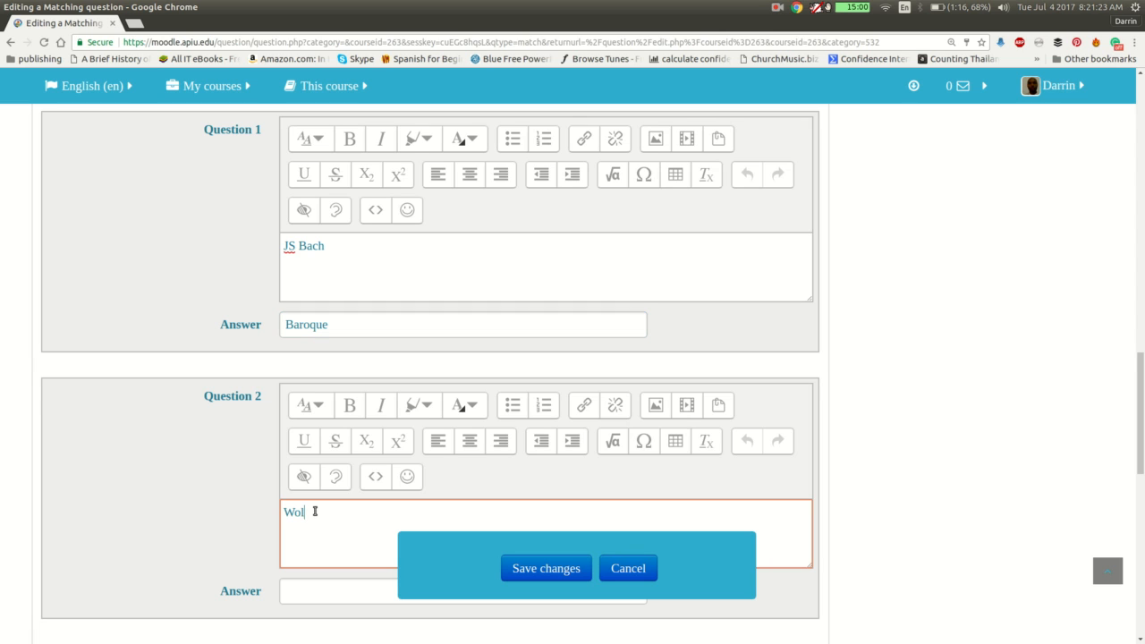
type("fgang")
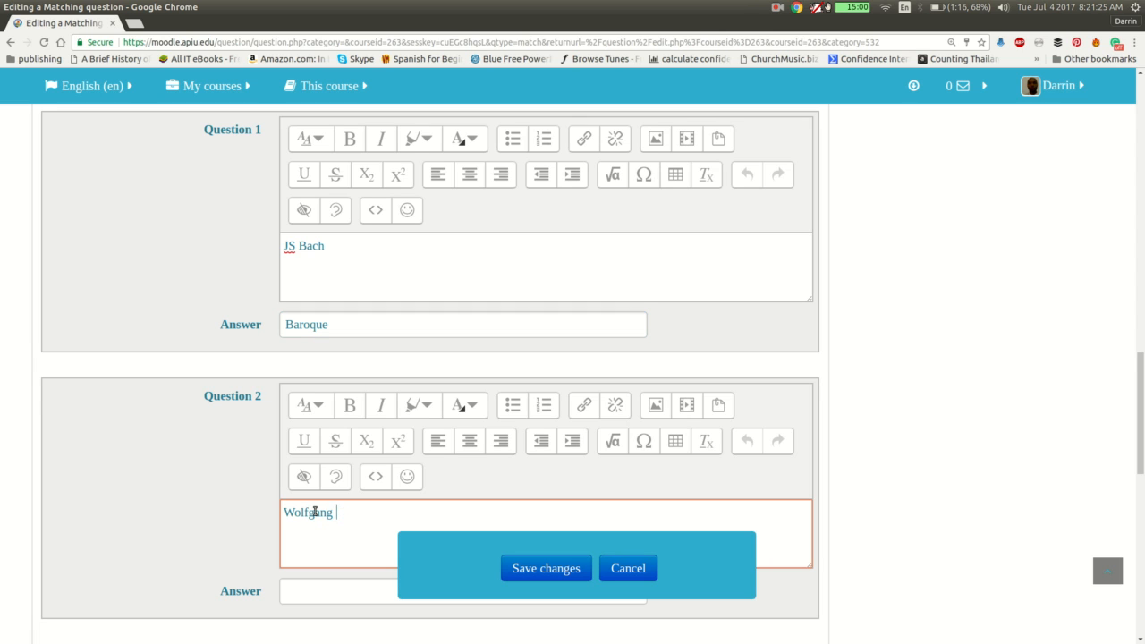
type("Amadeus")
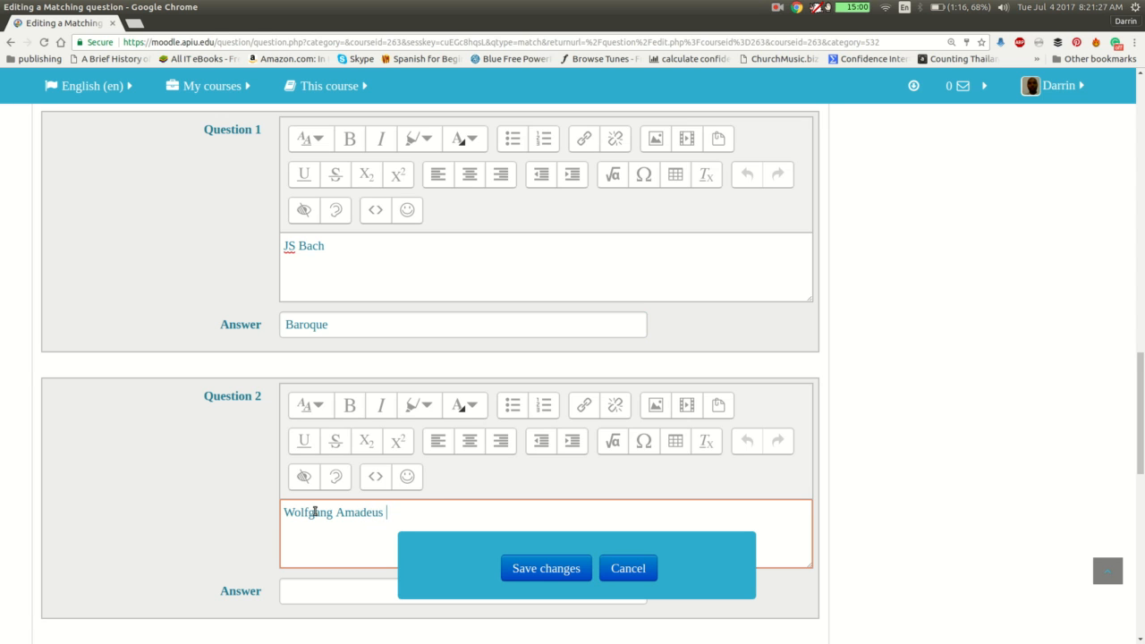
type("Mozart")
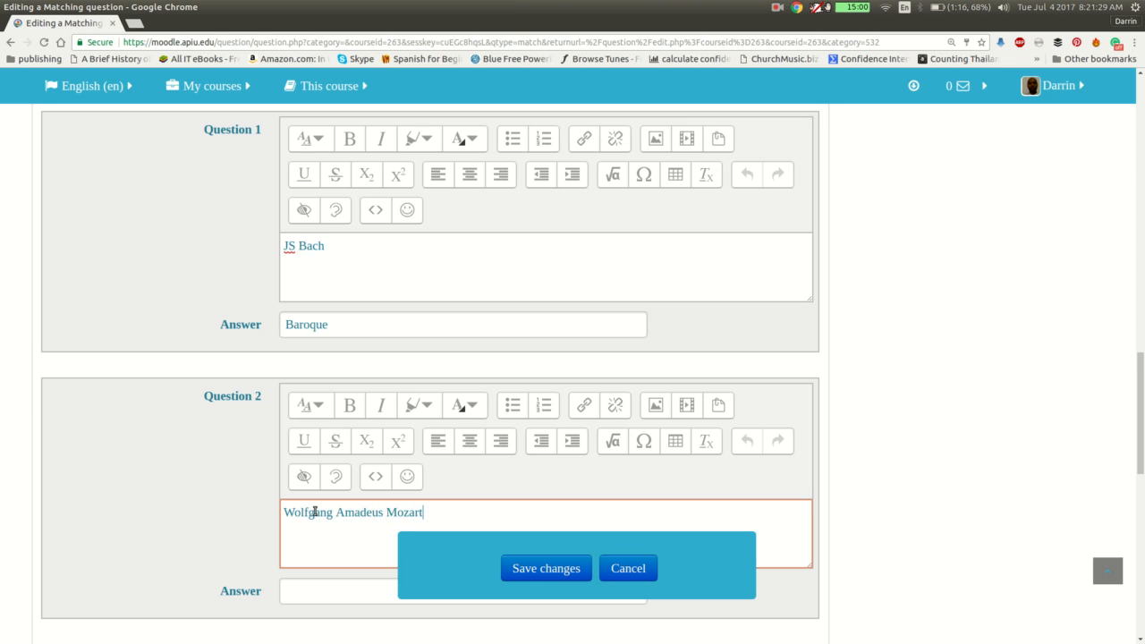
scroll("down", 3)
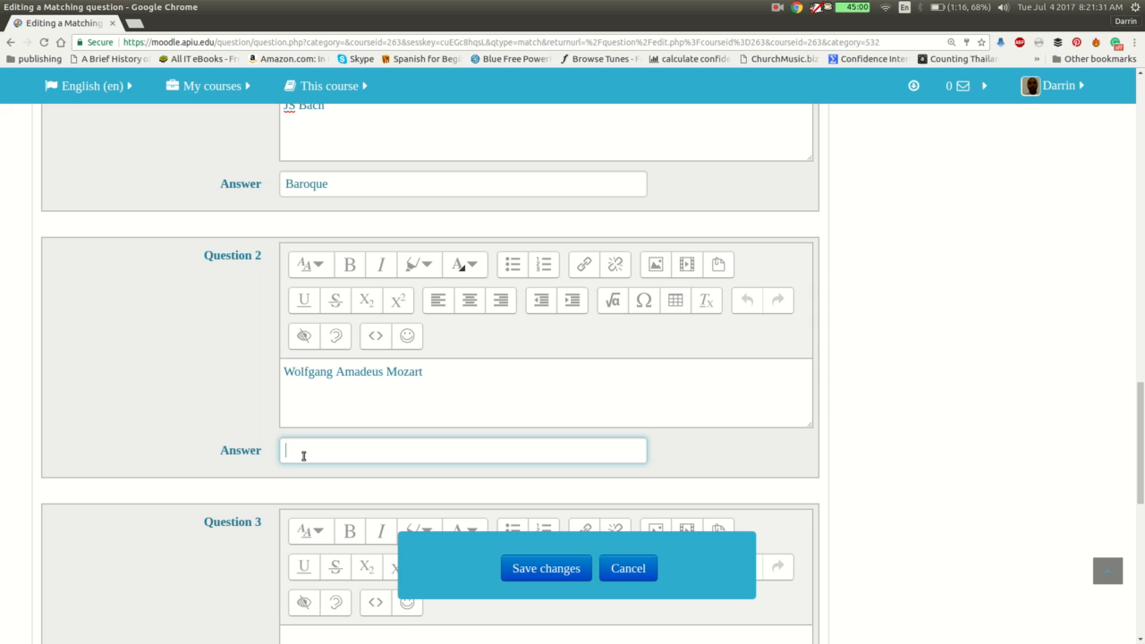
type("Classical")
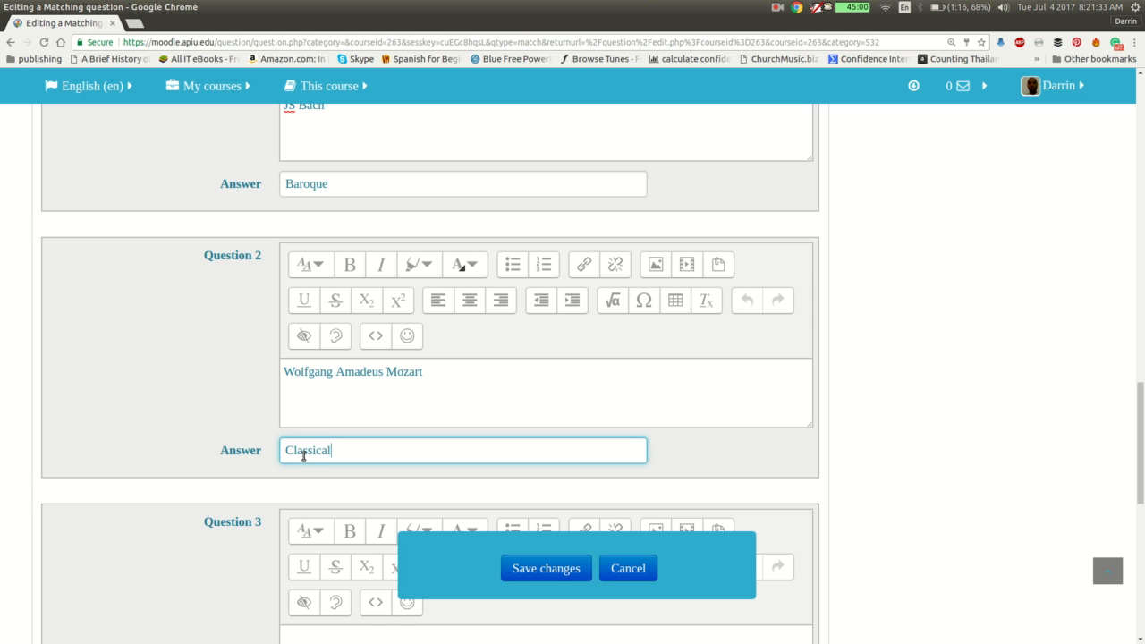
Step: Enter Fredrick Chopin as the third question, typing Romantic
scroll("down", 3)
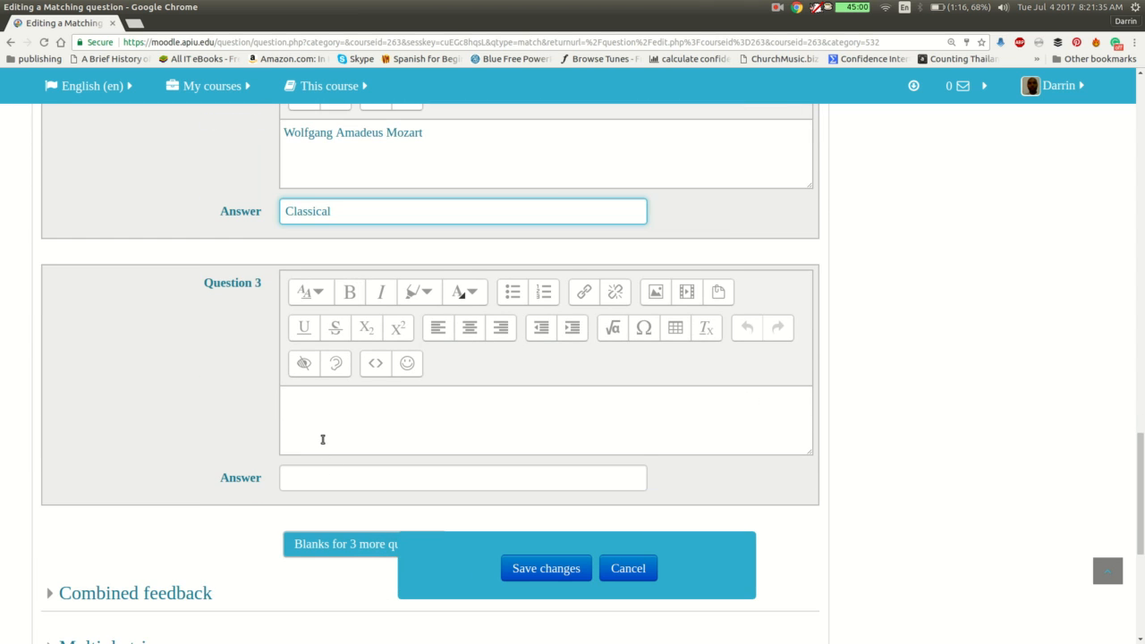
type("Fredrick Chopin")
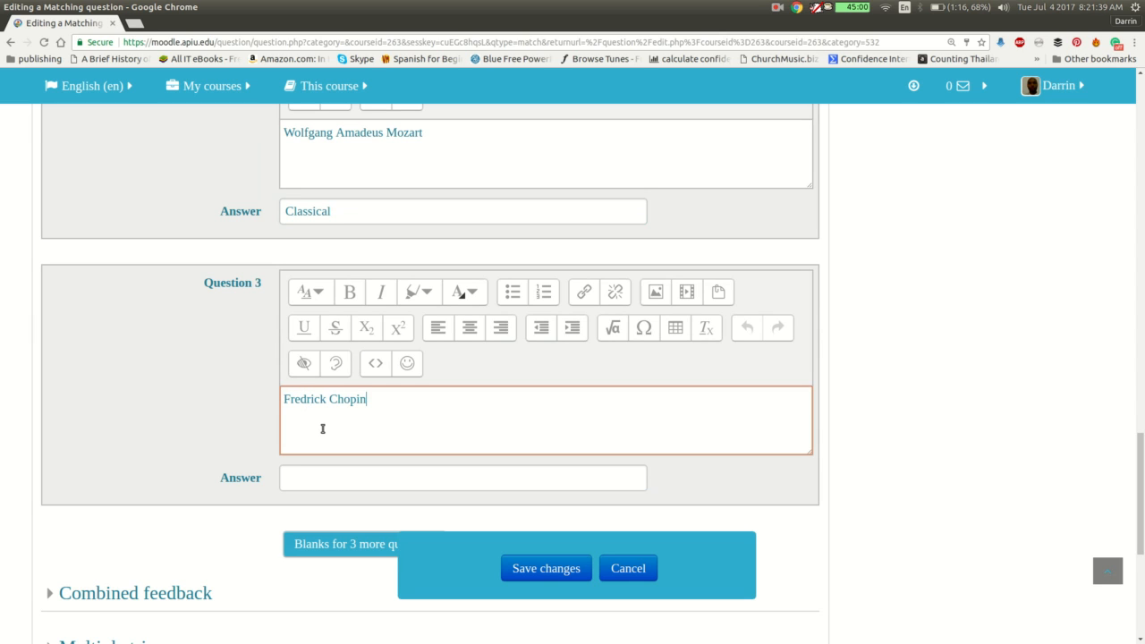
type("Romantic")
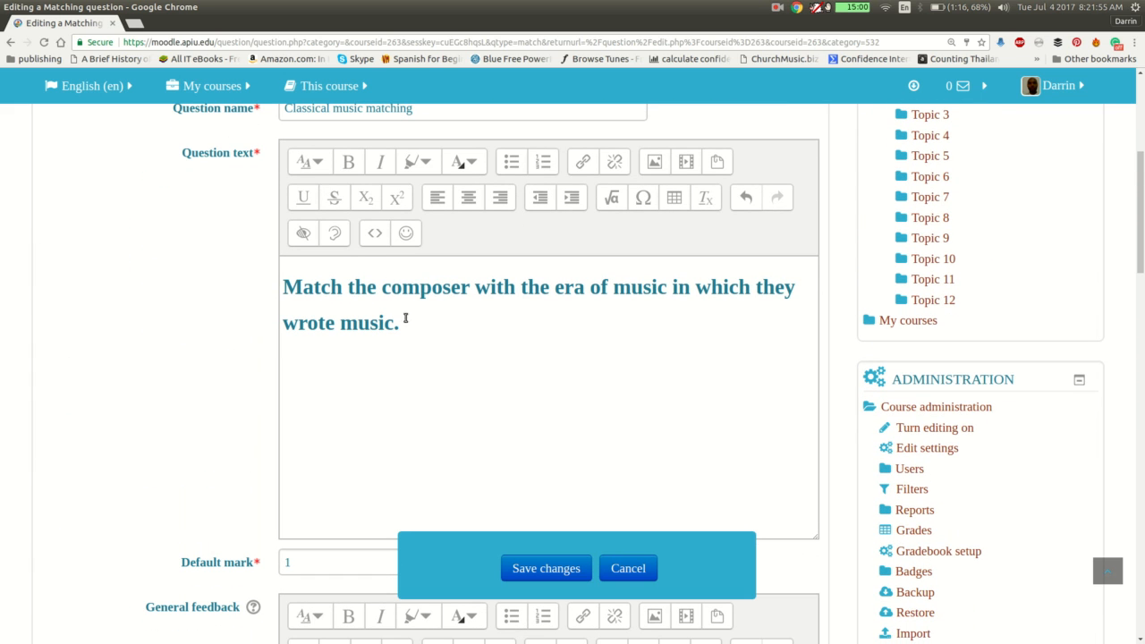
mouse_move(367, 280)
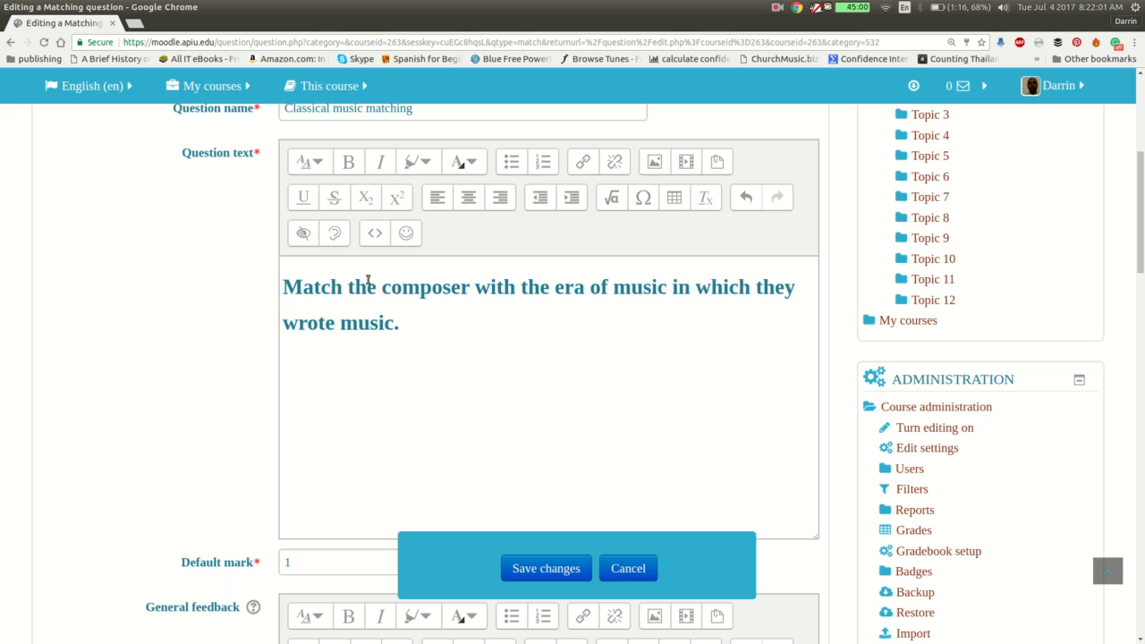
Step: Check the question text, then type Romantic as Chopin's matching answer
scroll("down", 3)
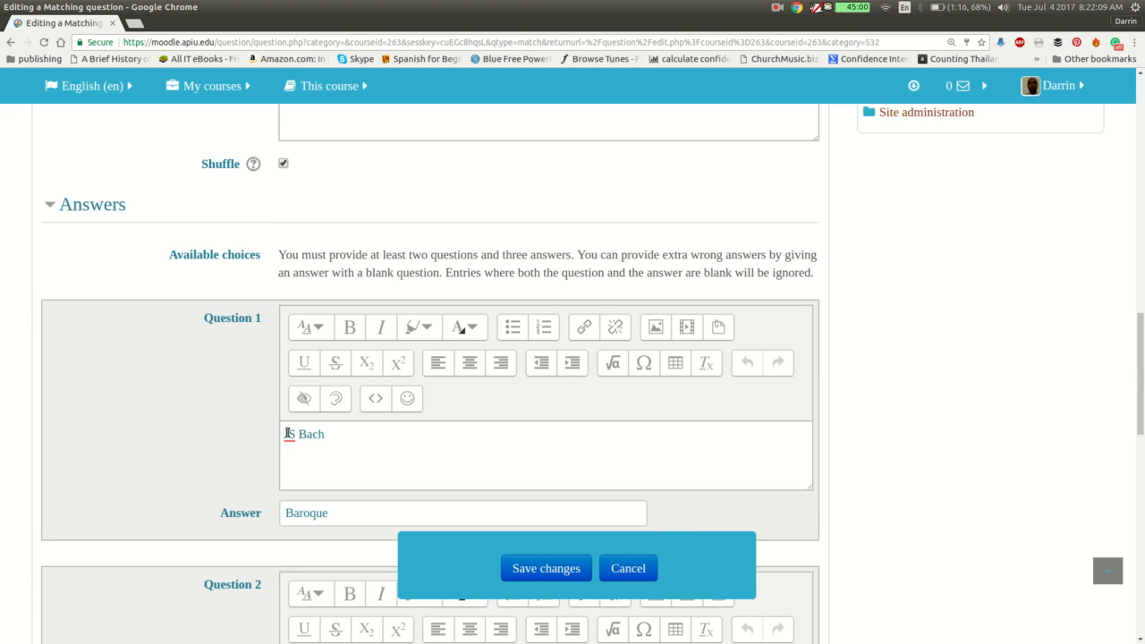
scroll("down", 3)
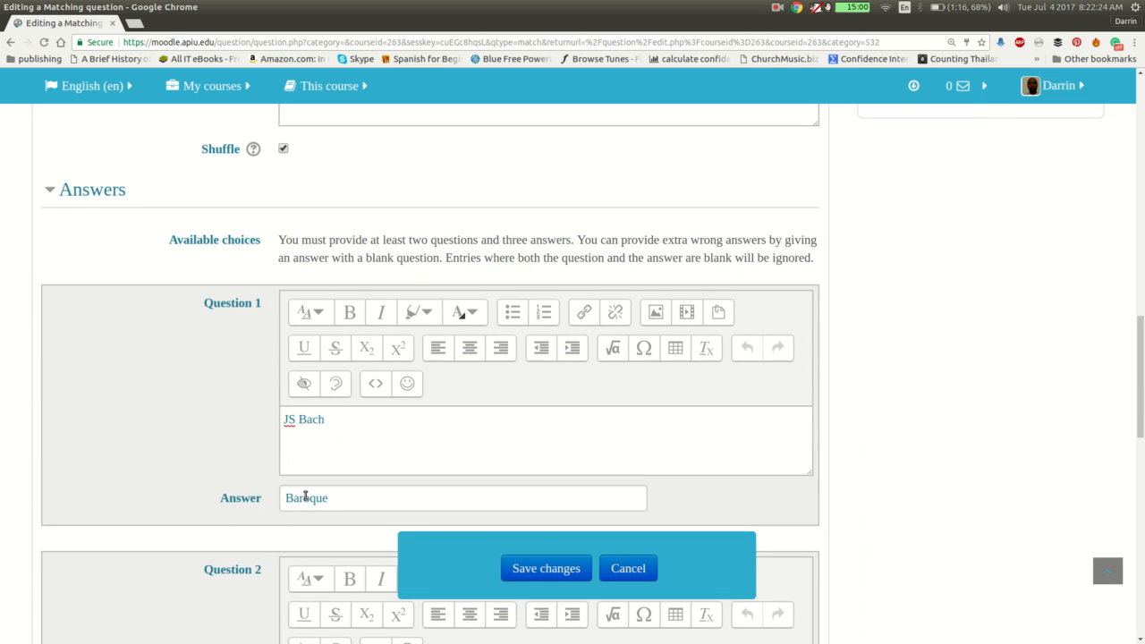
scroll("down", 3)
type("Romantic")
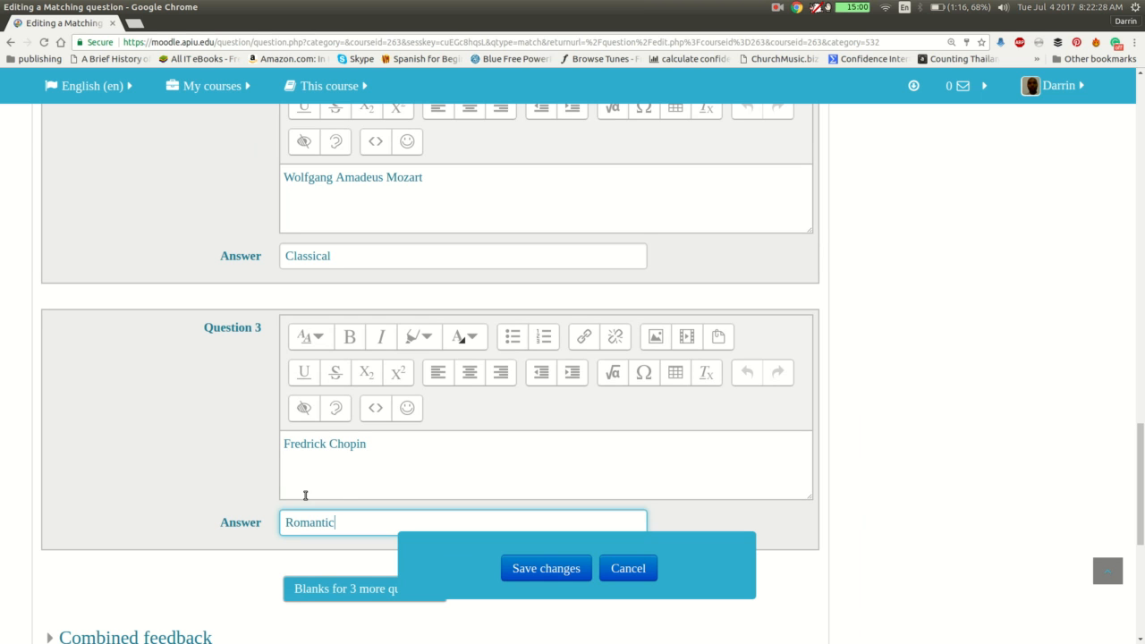
scroll("up", 3)
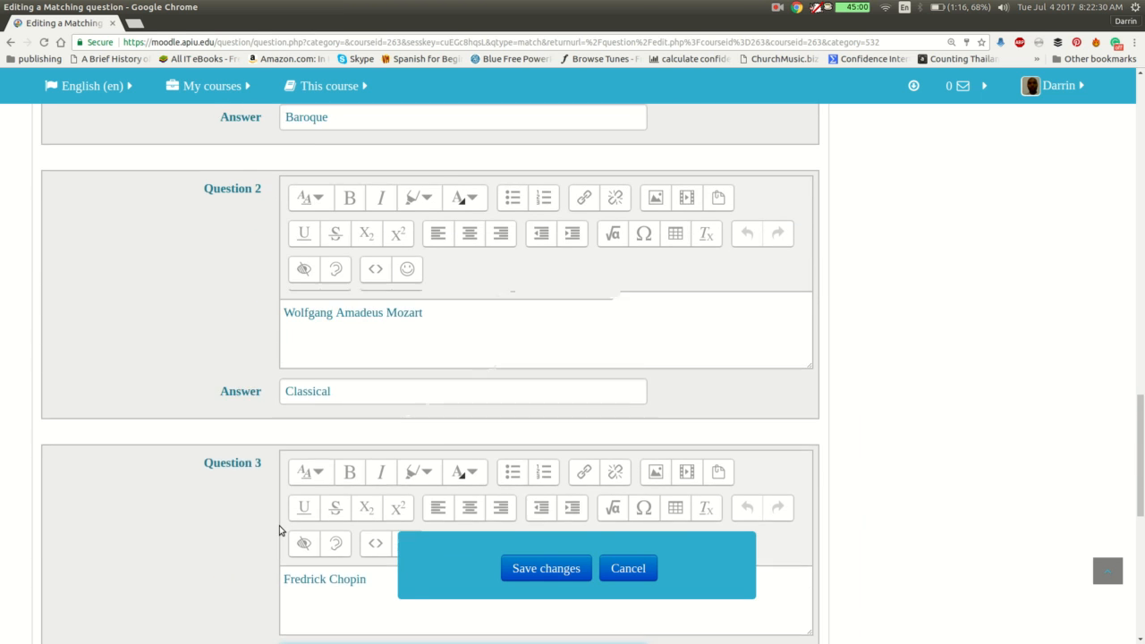
scroll("down", 3)
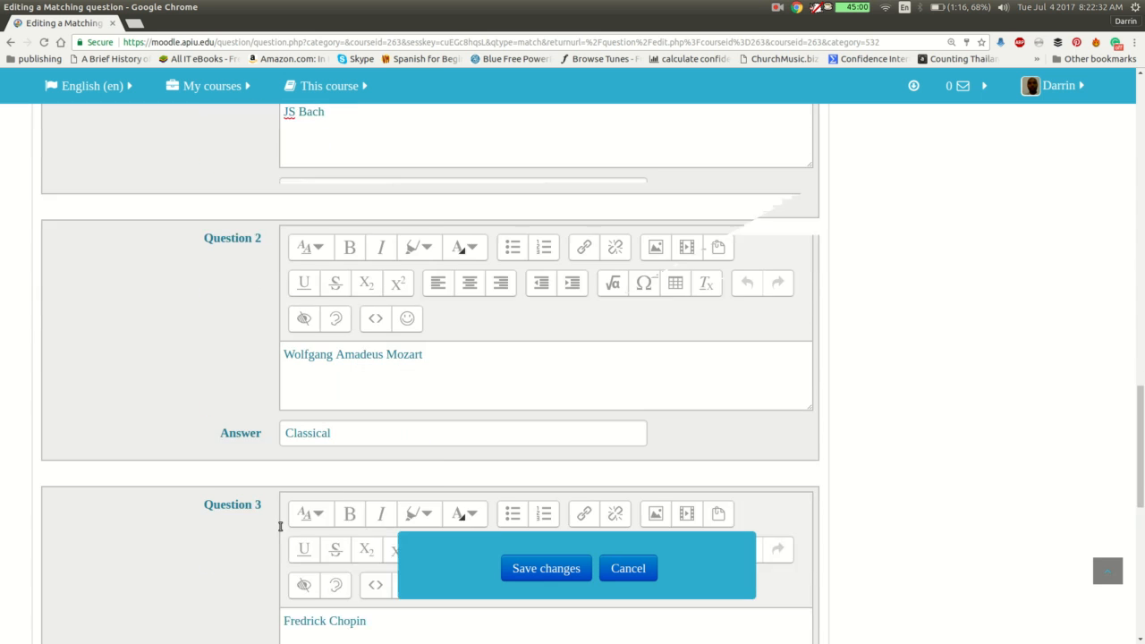
type("Romantic")
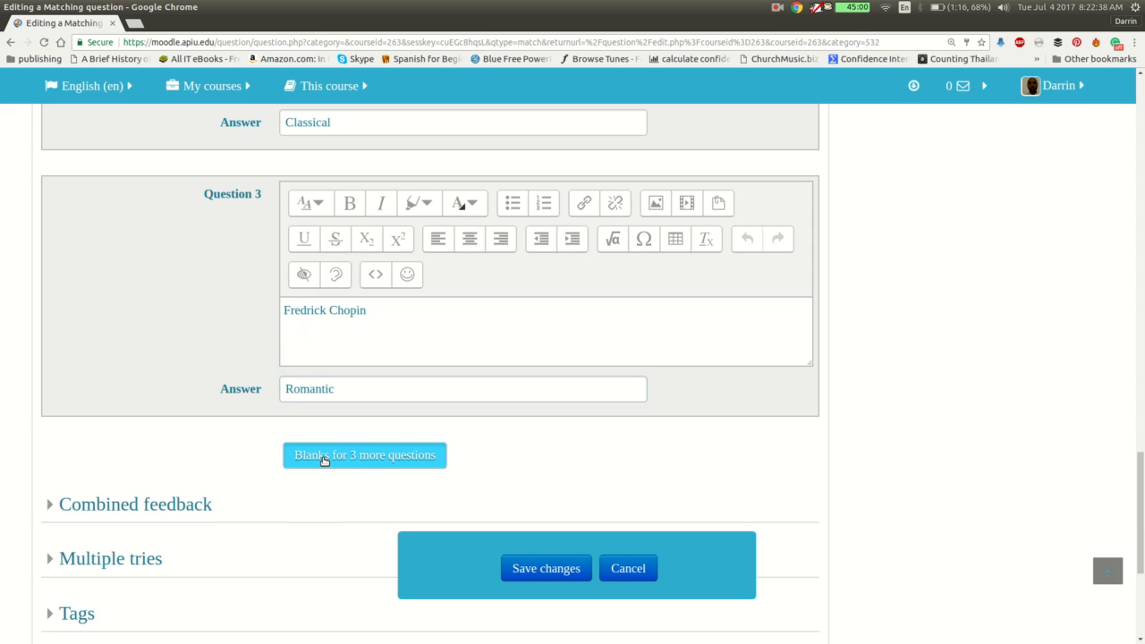
Step: Request blanks for three more question-and-answer pairs
left_click(364, 455)
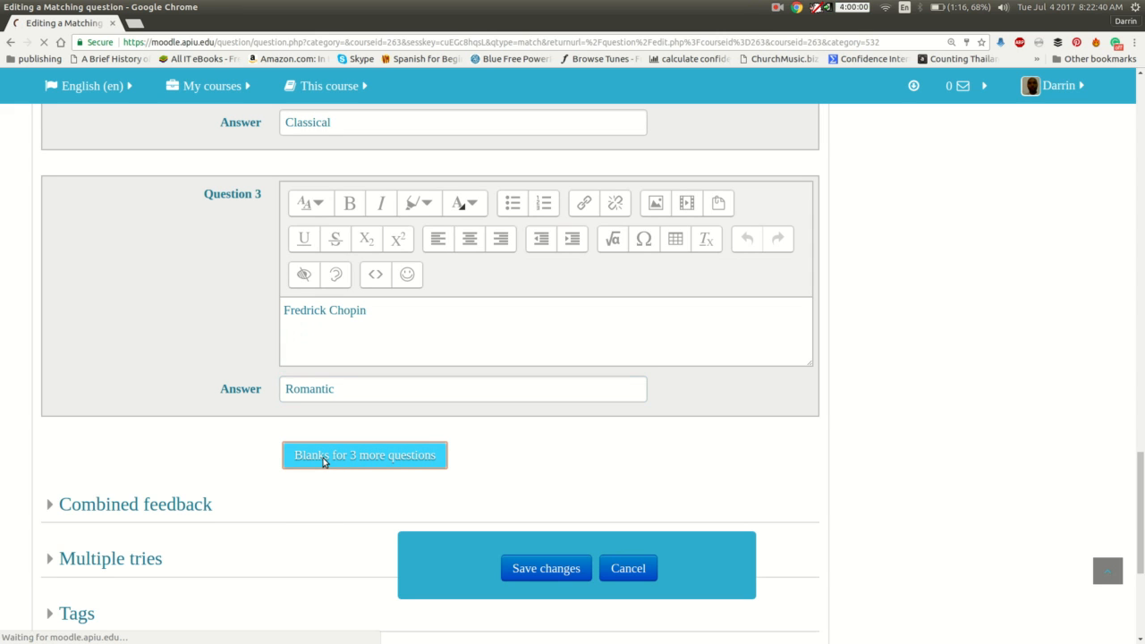
left_click(364, 455)
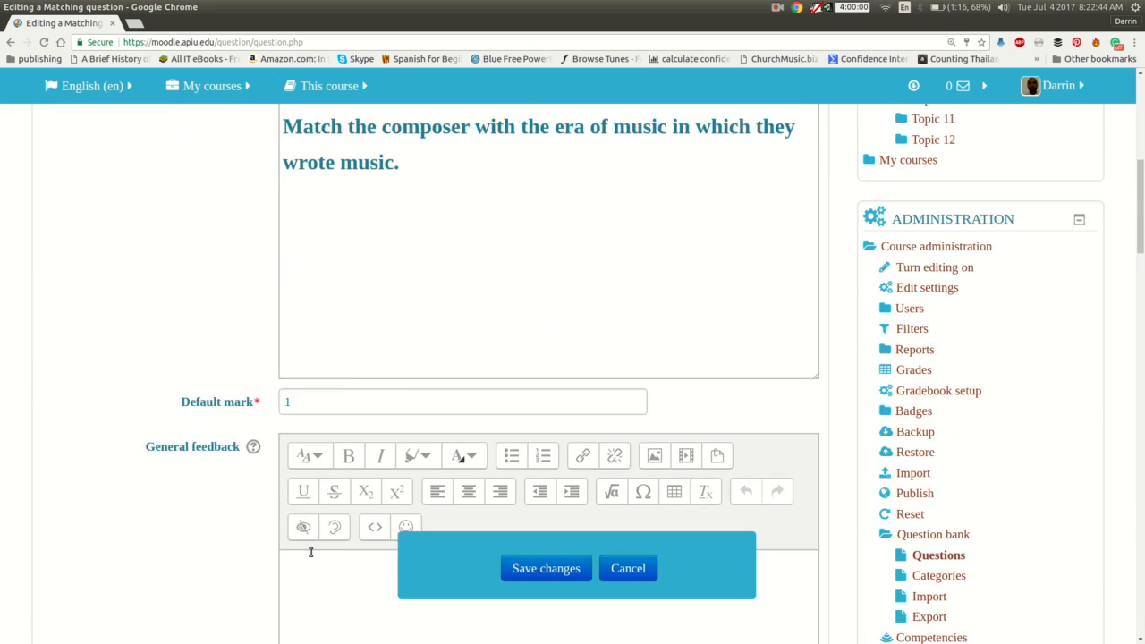
Step: Add Medieval and 20th century as answers with no question in slots 4 and 5
scroll("down", 3)
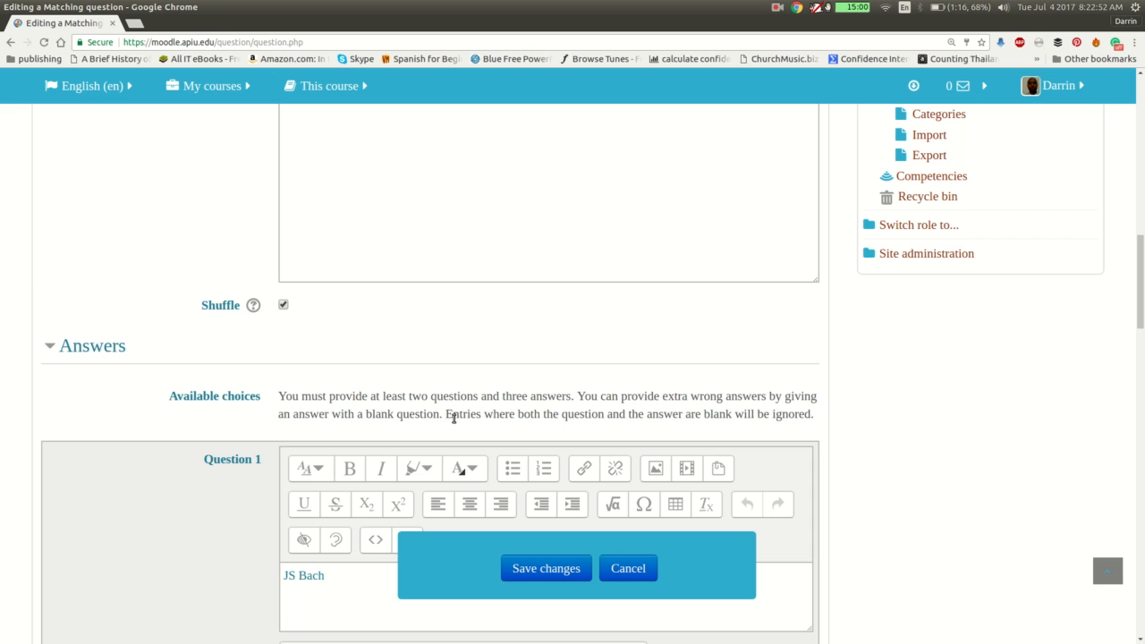
scroll("down", 3)
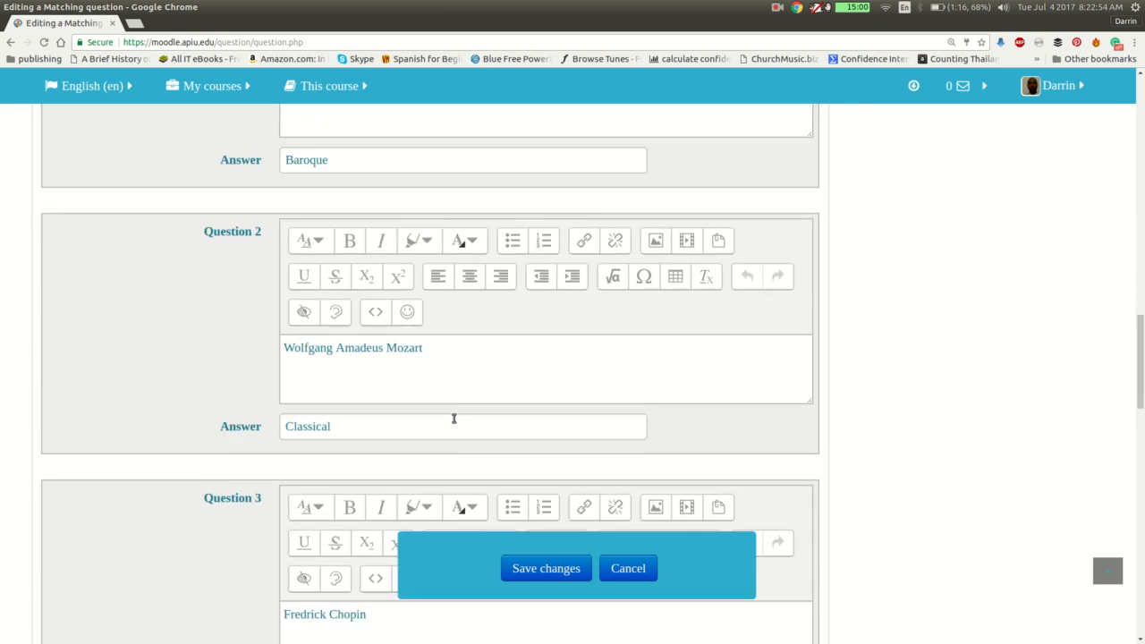
scroll("down", 3)
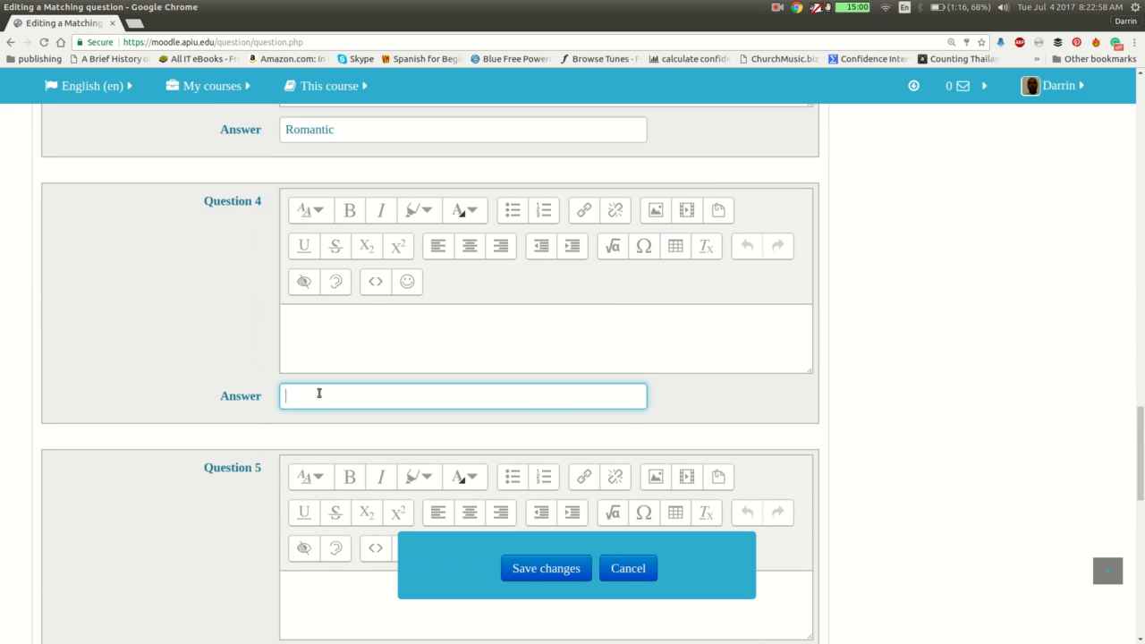
type("Medieval")
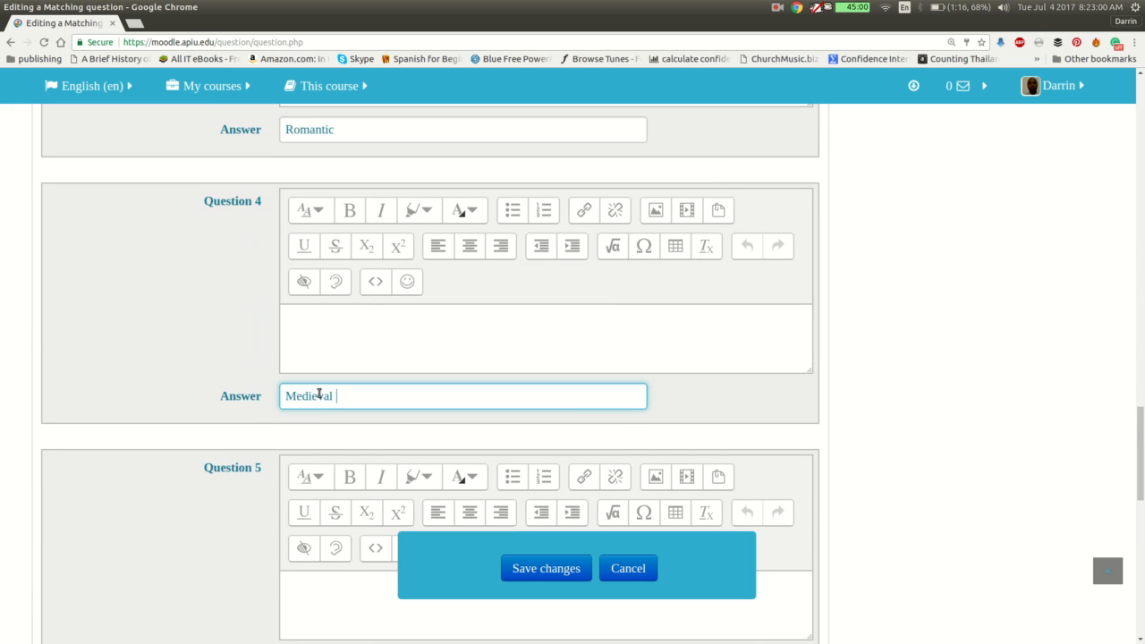
scroll("down", 3)
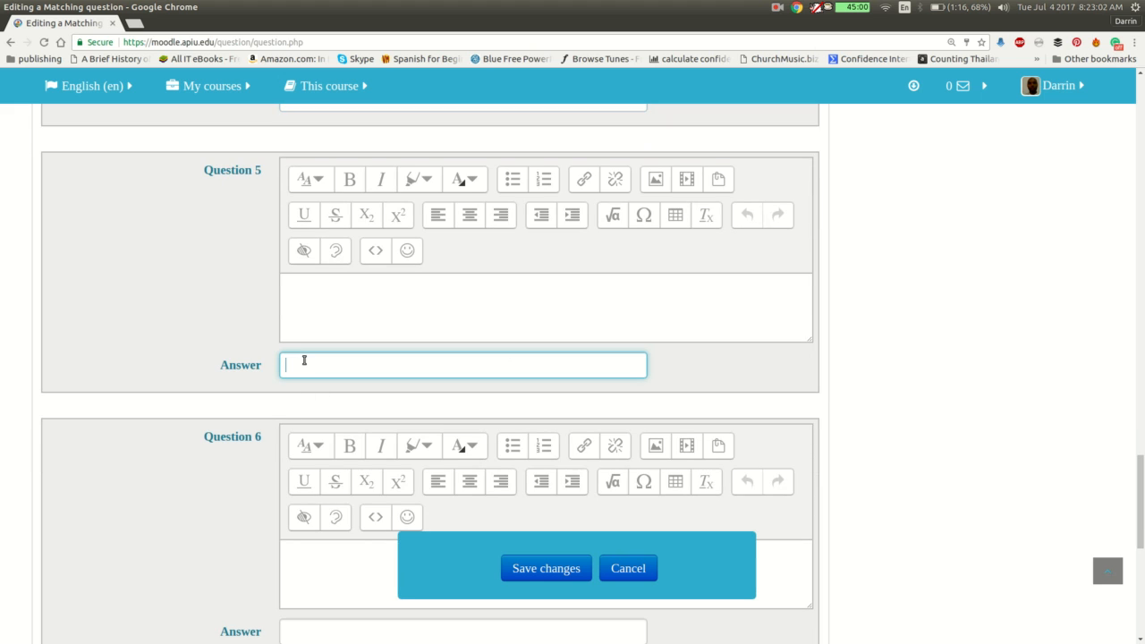
type("20th cnetu")
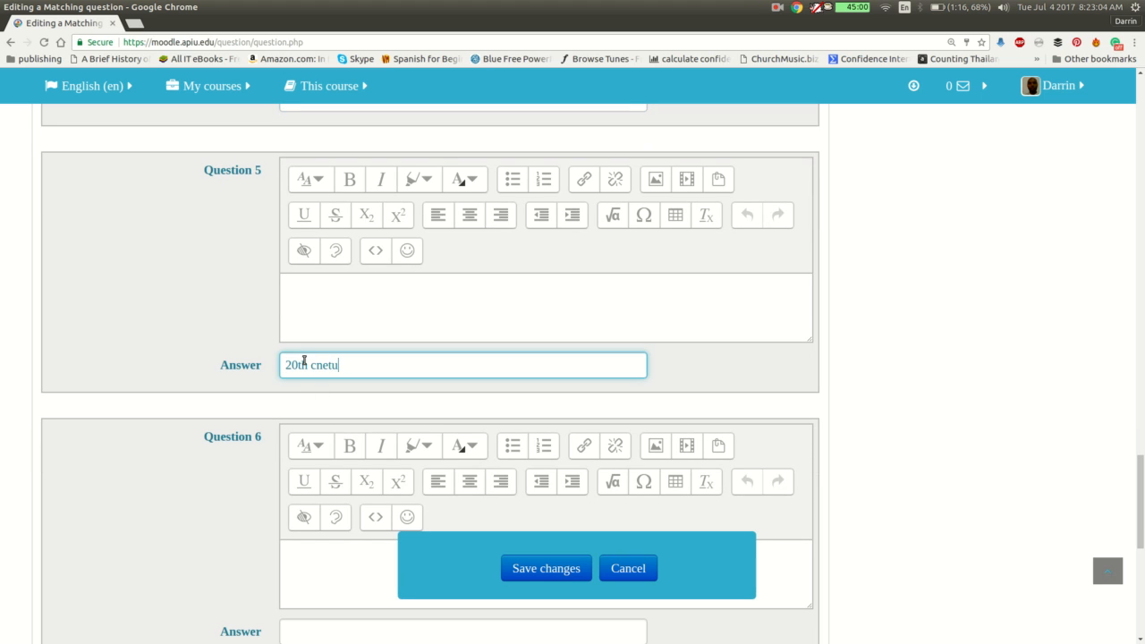
key("BackSpace")
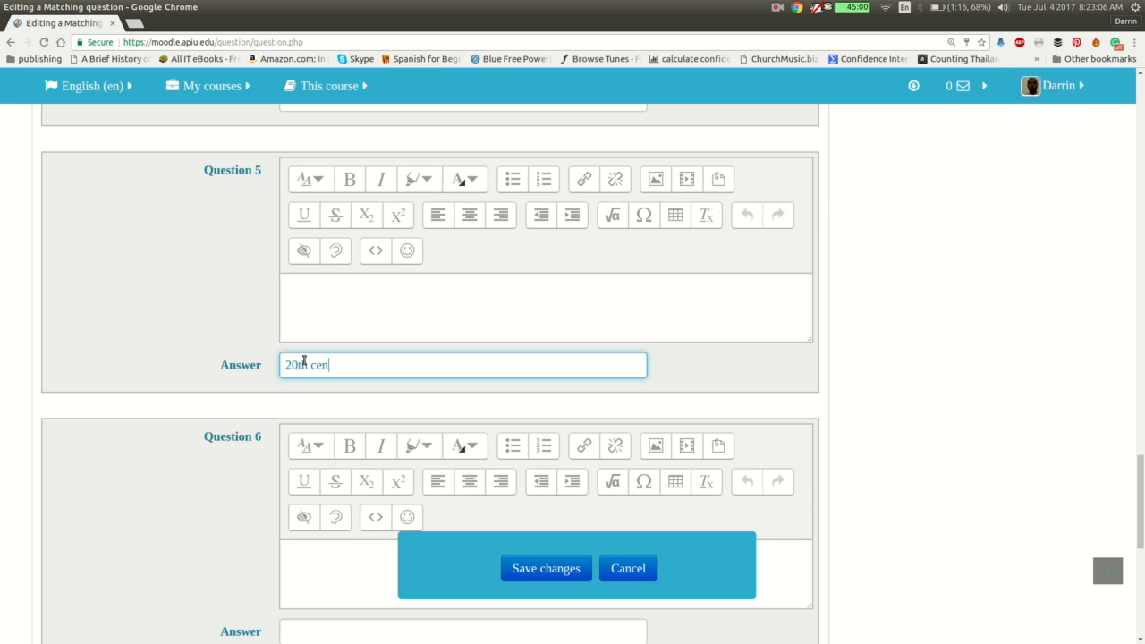
type("t")
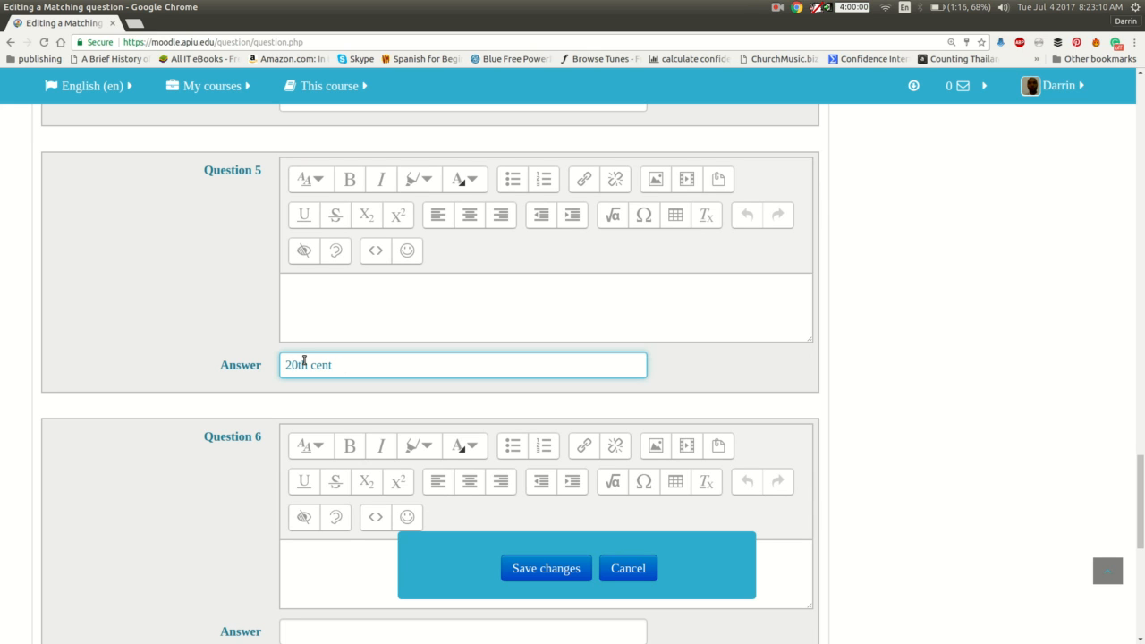
type("ury")
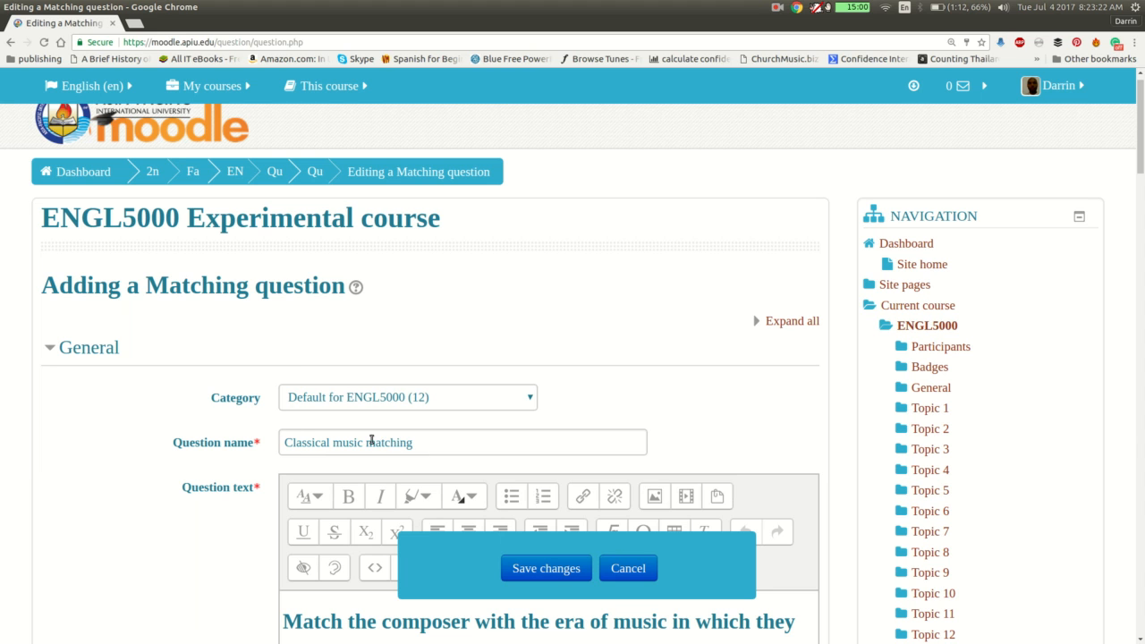
Step: Change the Default mark from 1 to 3
scroll("down", 3)
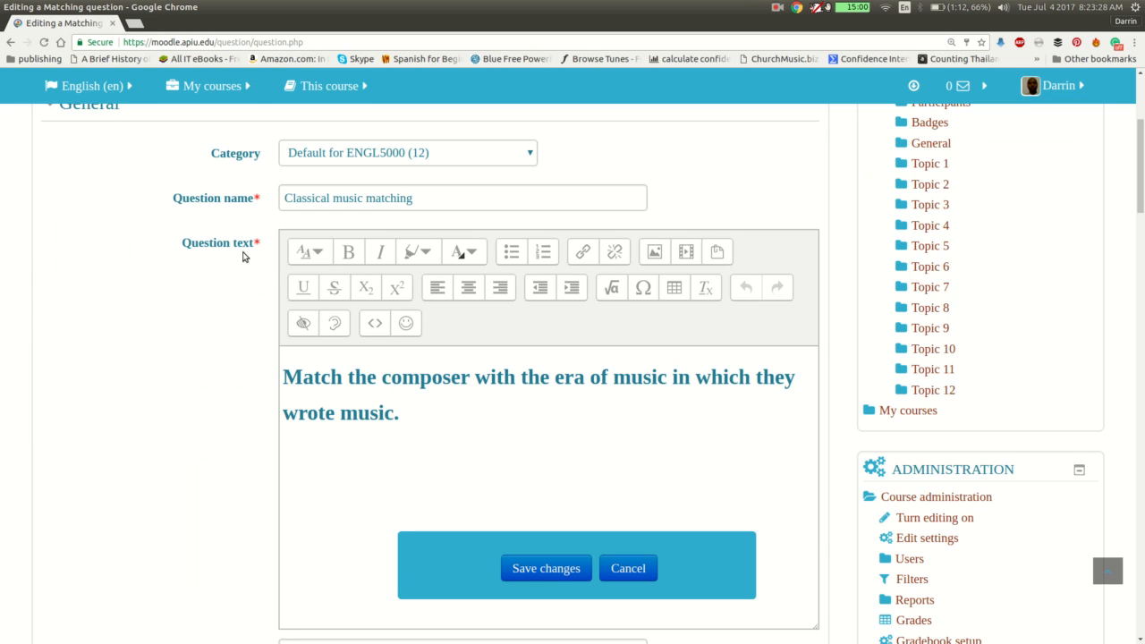
mouse_move(283, 267)
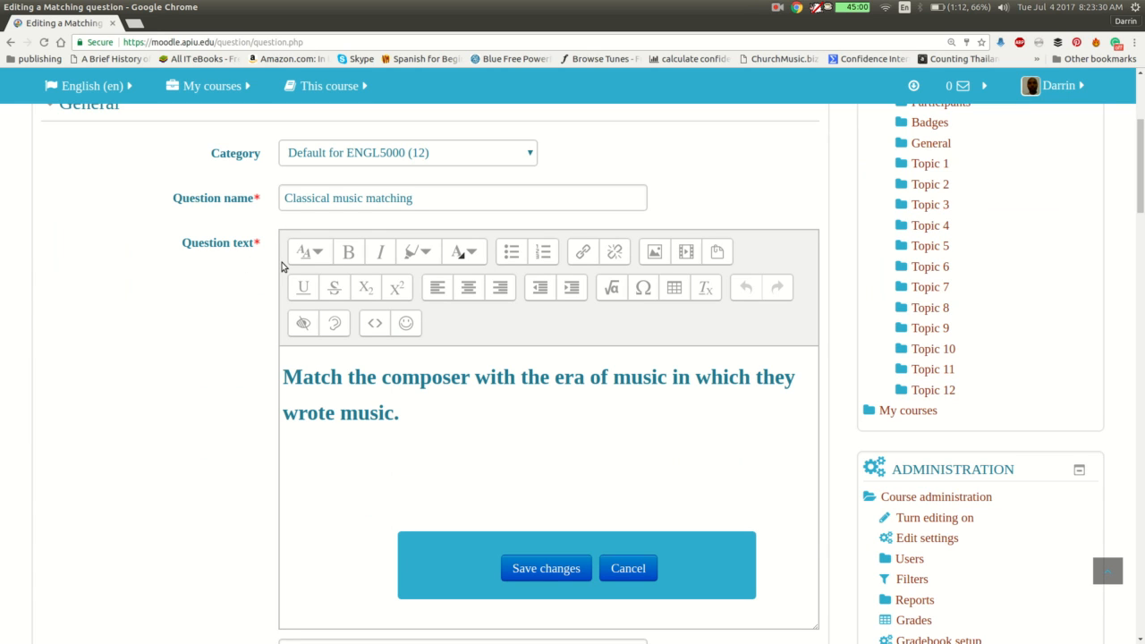
scroll("down", 3)
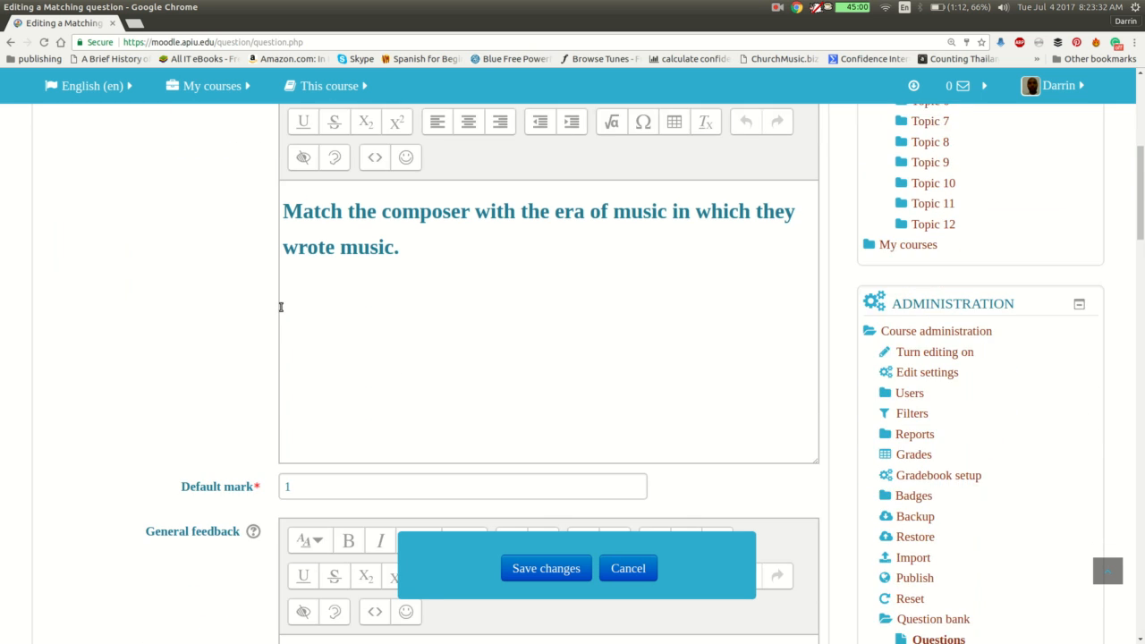
scroll("down", 3)
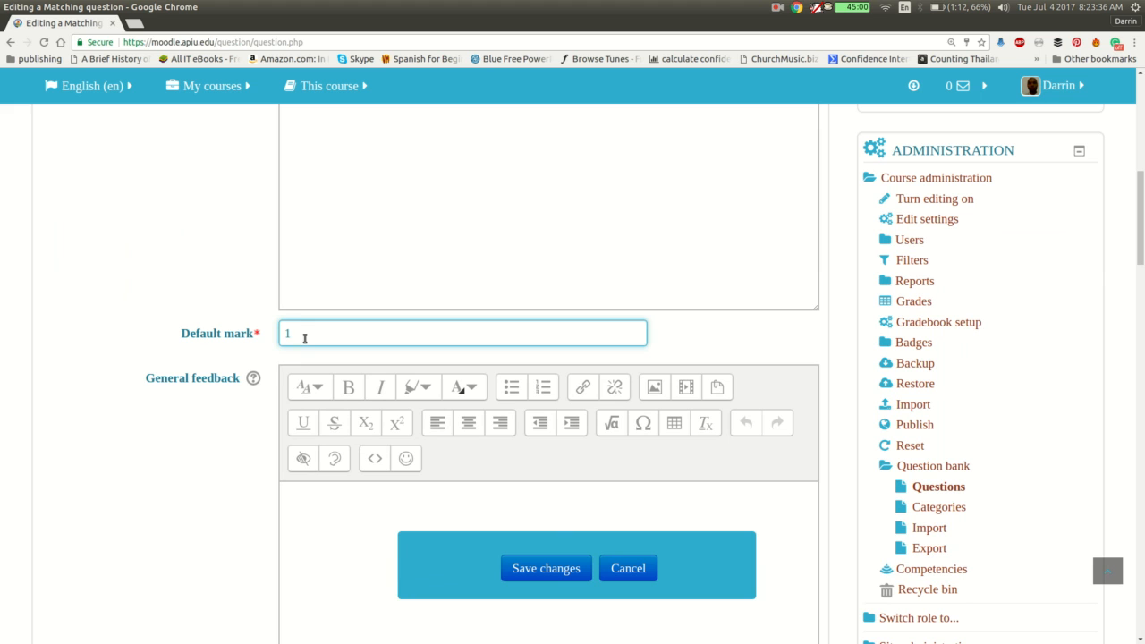
key("Backspace")
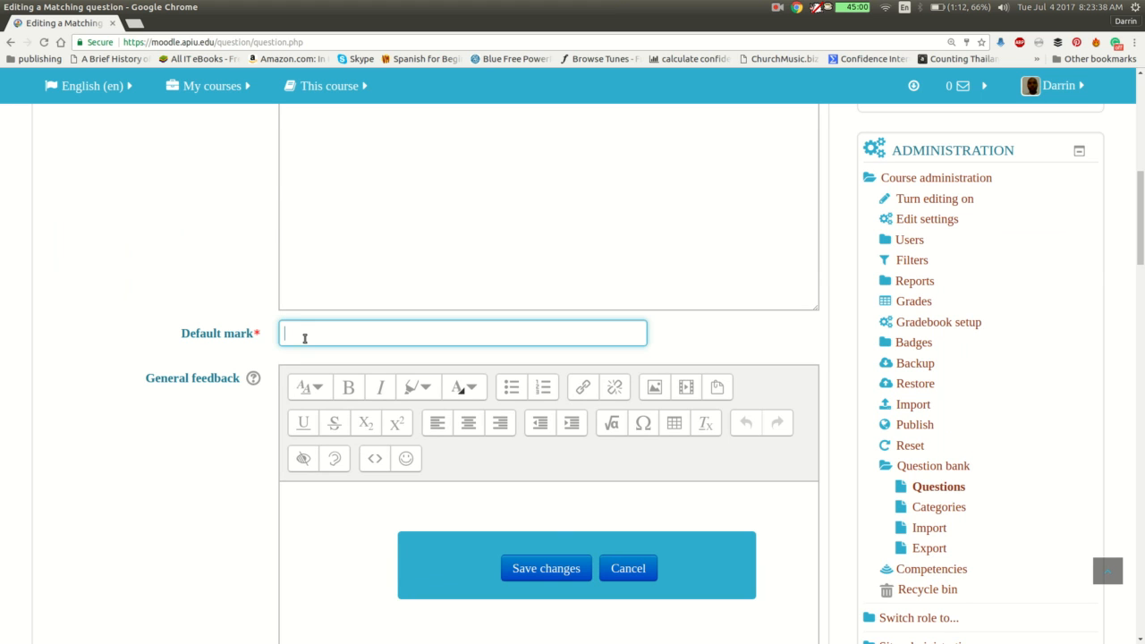
type("3")
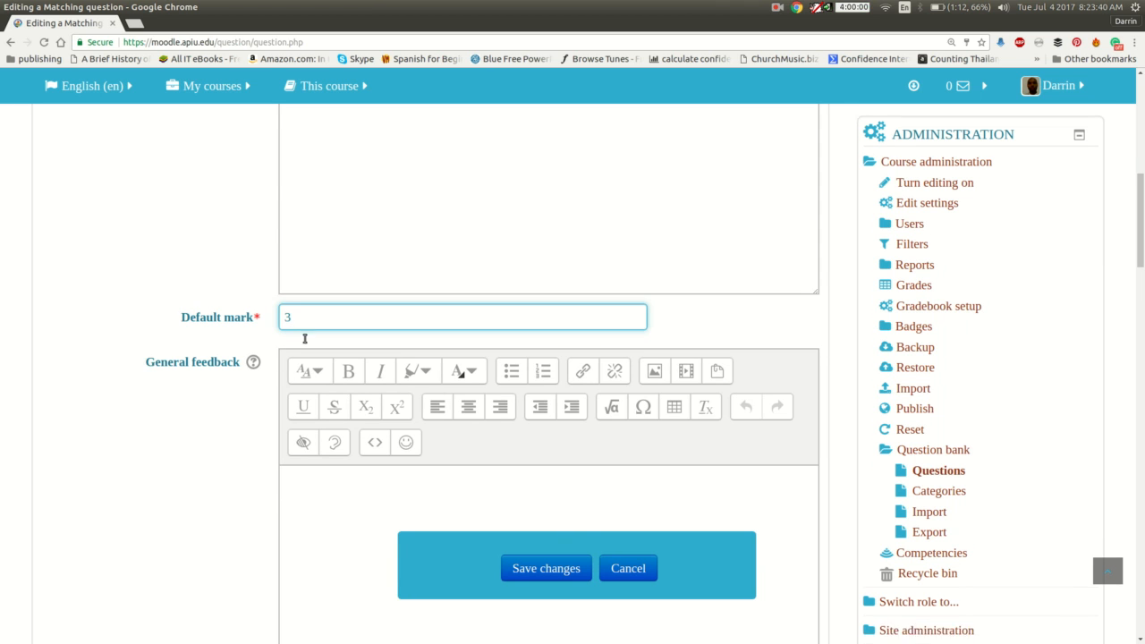
scroll("down", 3)
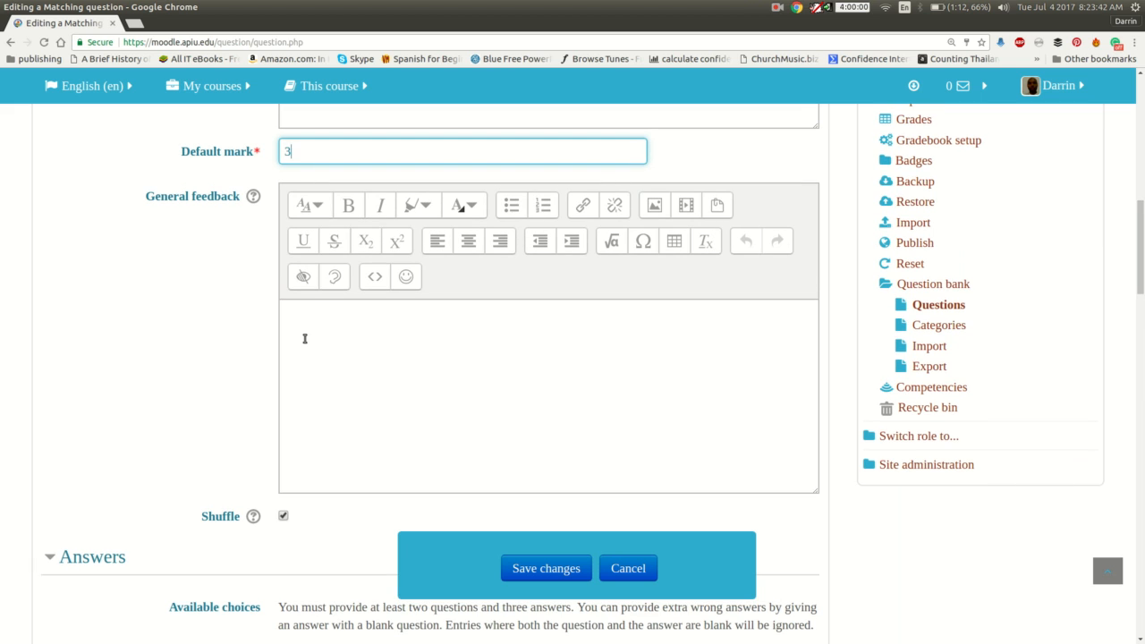
scroll("down", 3)
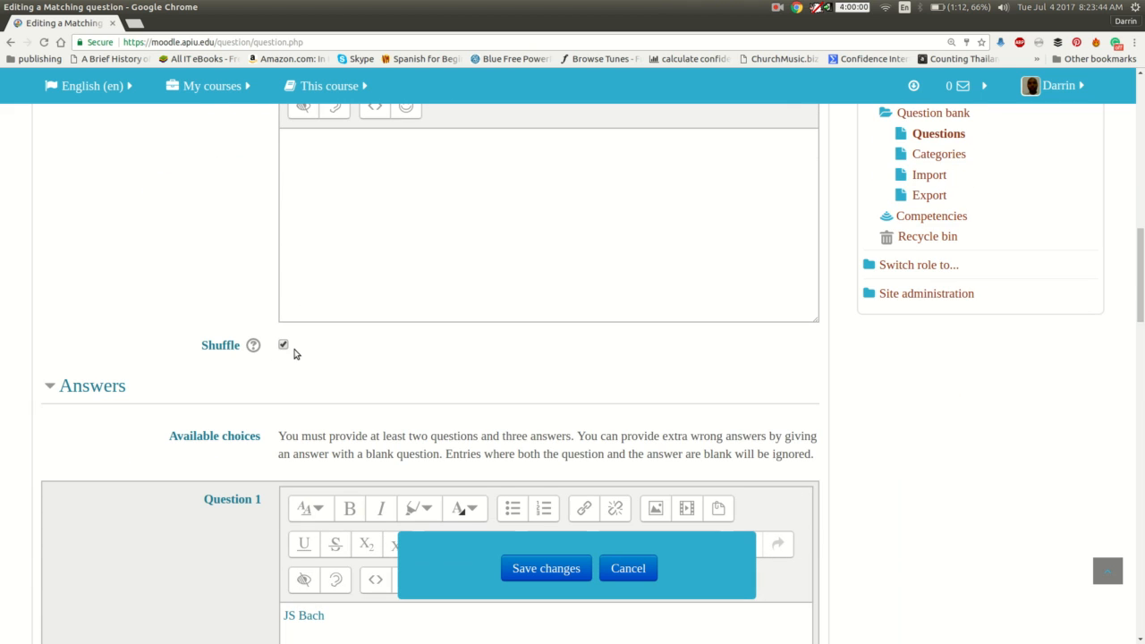
mouse_move(288, 362)
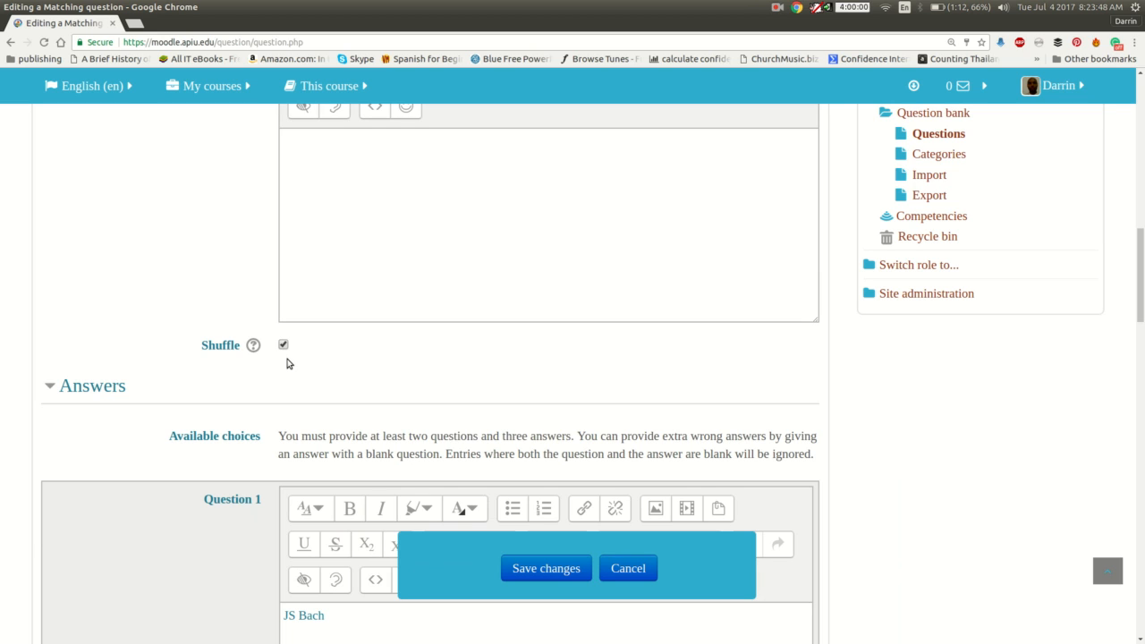
scroll("down", 3)
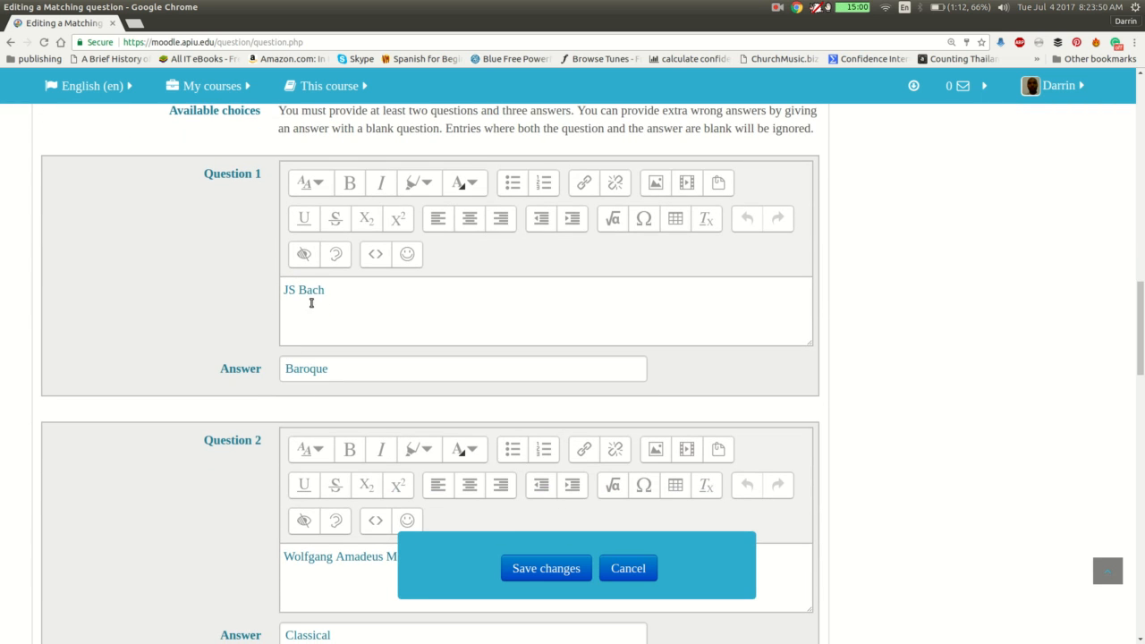
scroll("down", 3)
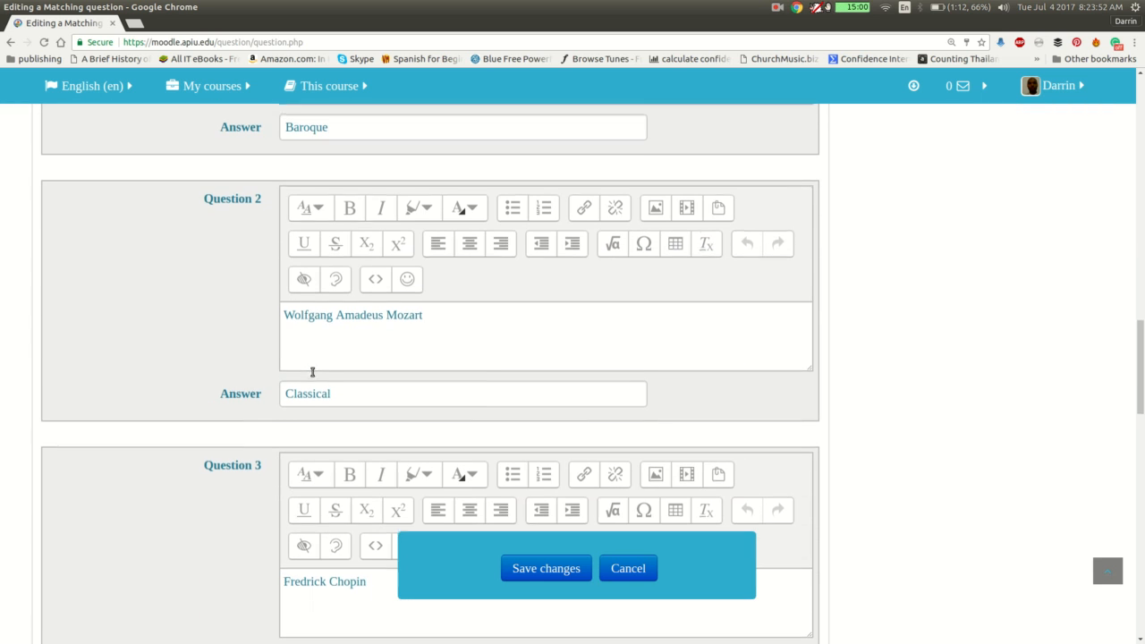
scroll("down", 3)
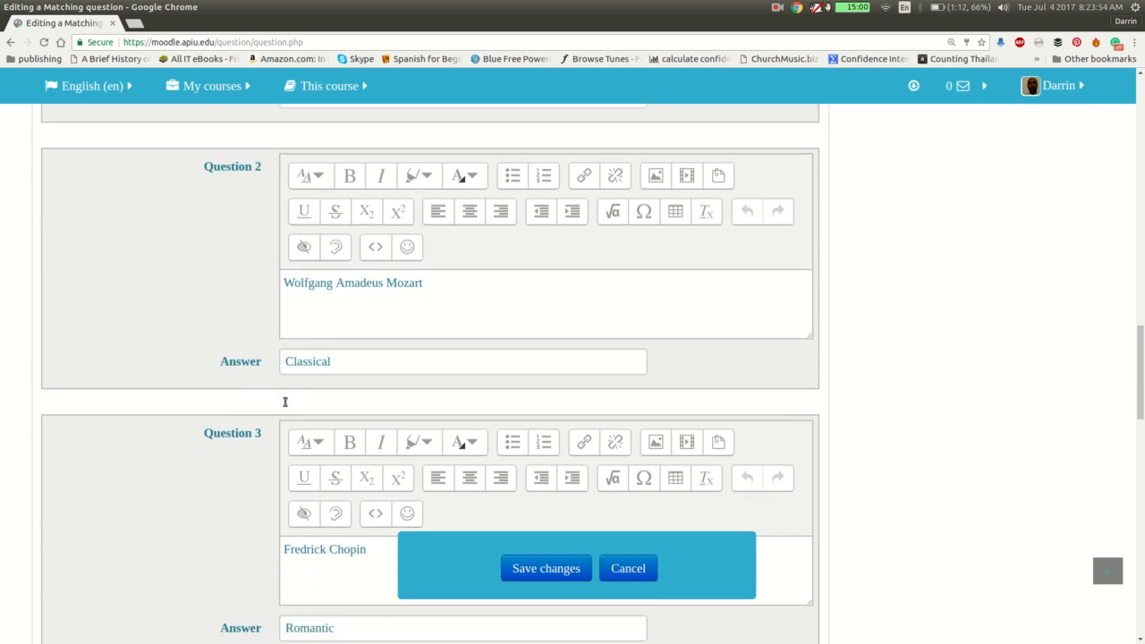
scroll("down", 3)
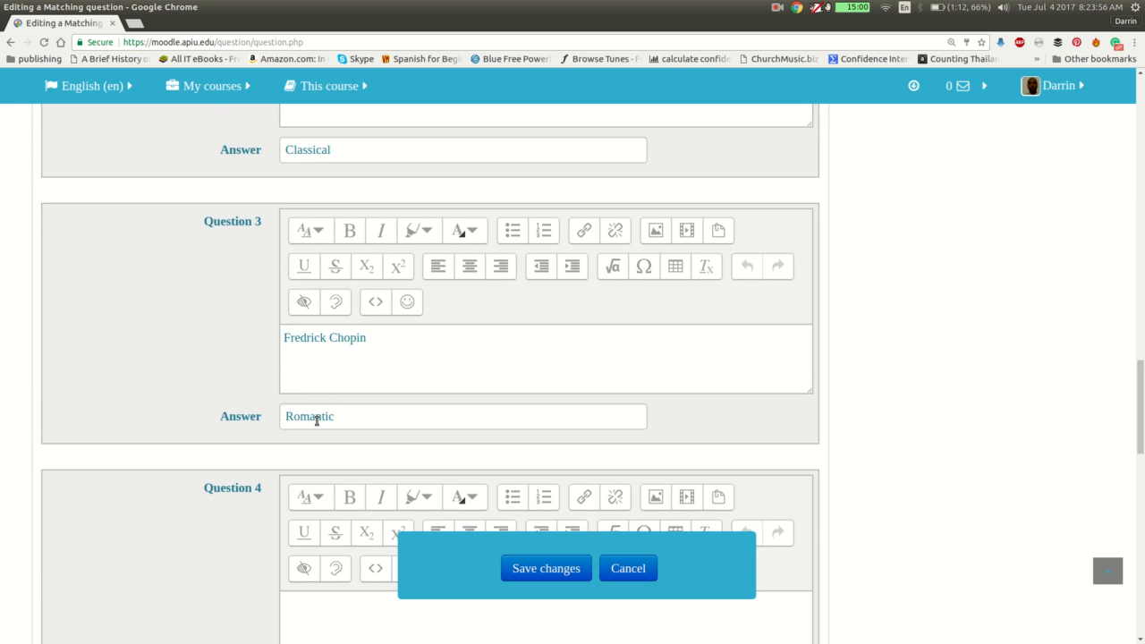
scroll("down", 3)
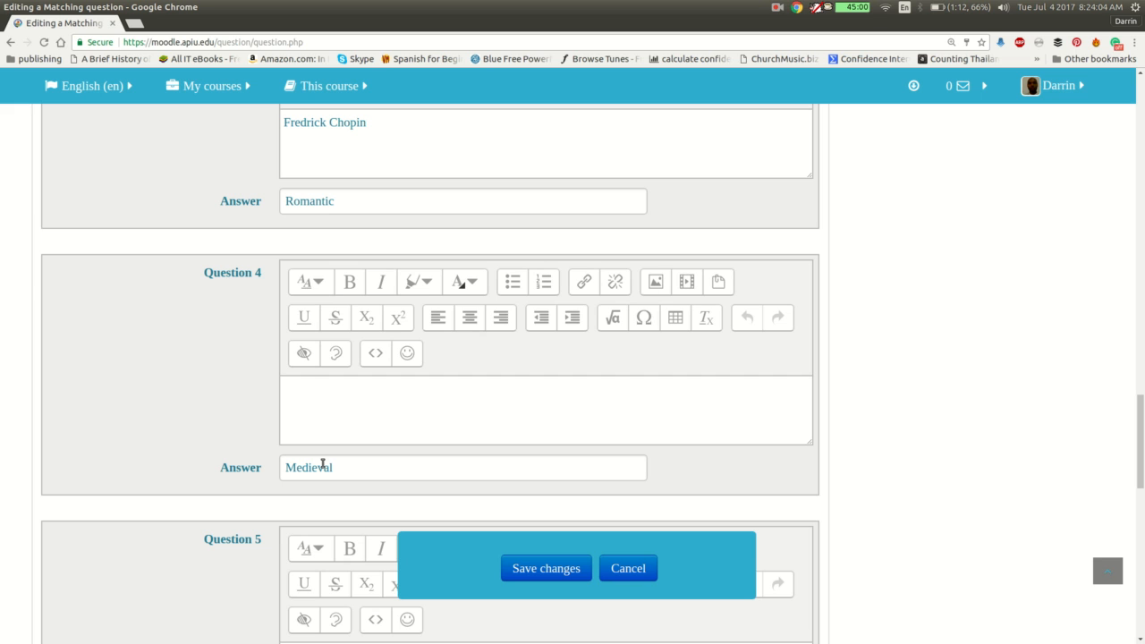
scroll("down", 3)
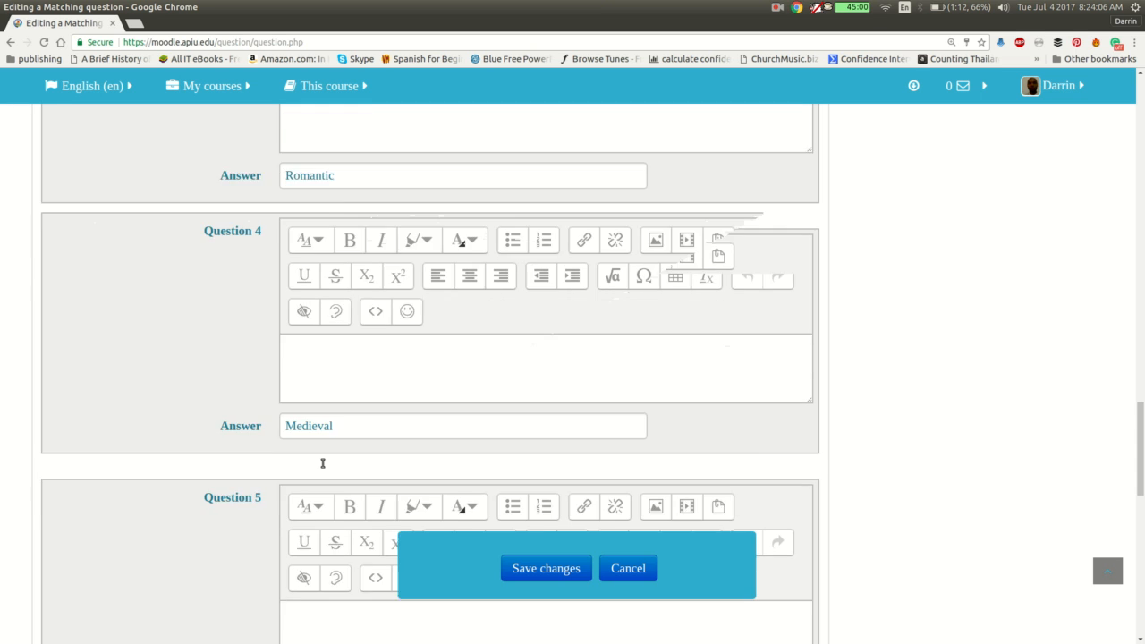
scroll("down", 3)
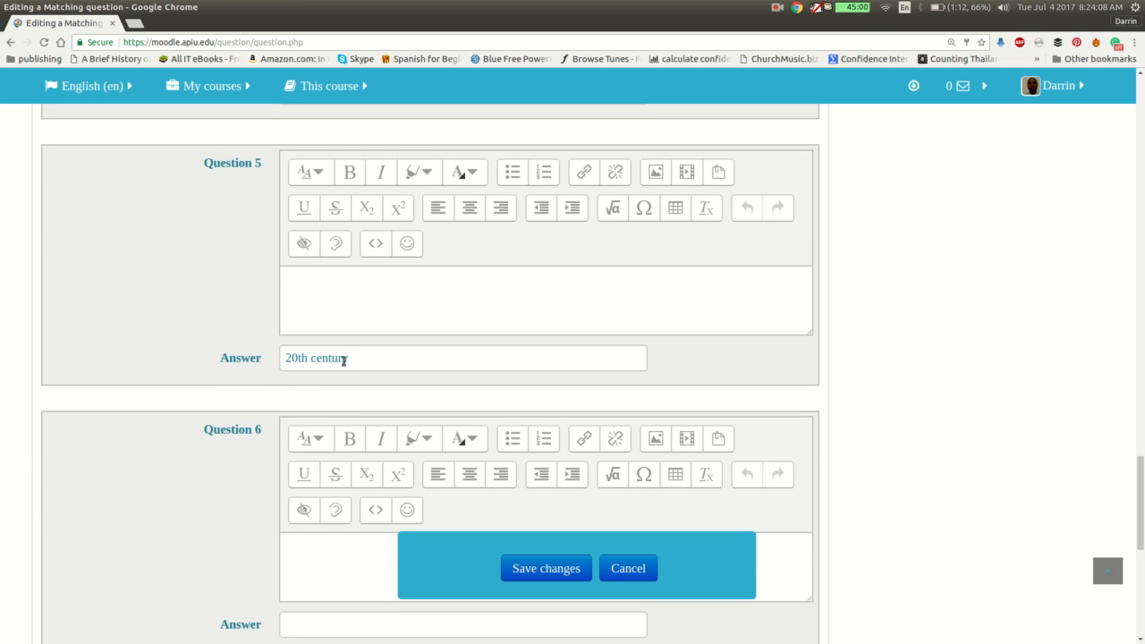
mouse_move(334, 290)
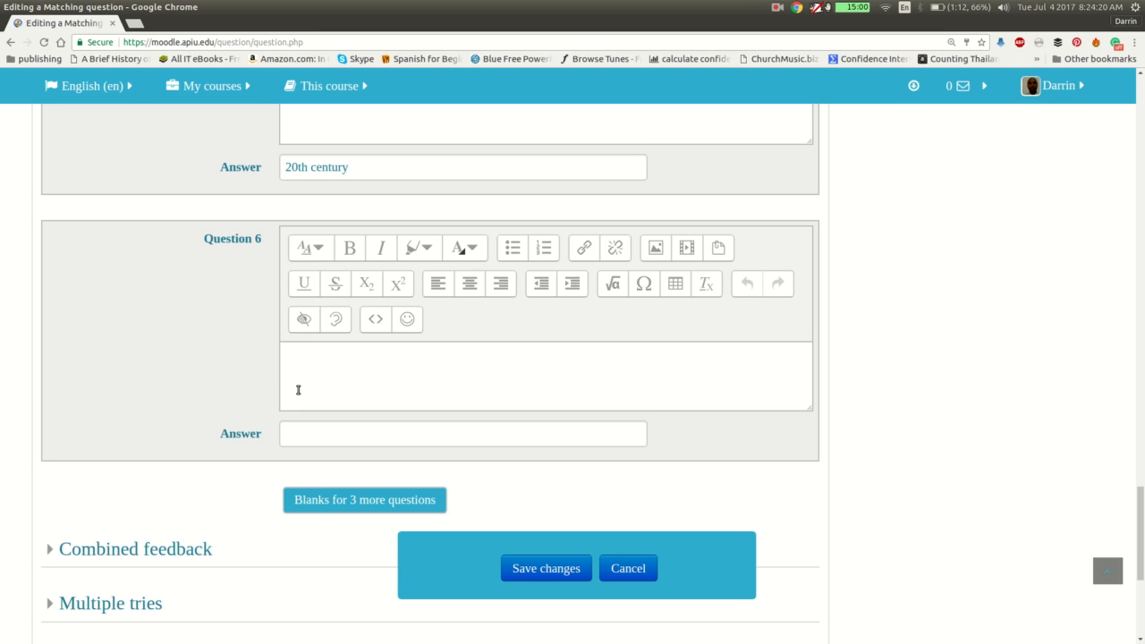
mouse_move(302, 404)
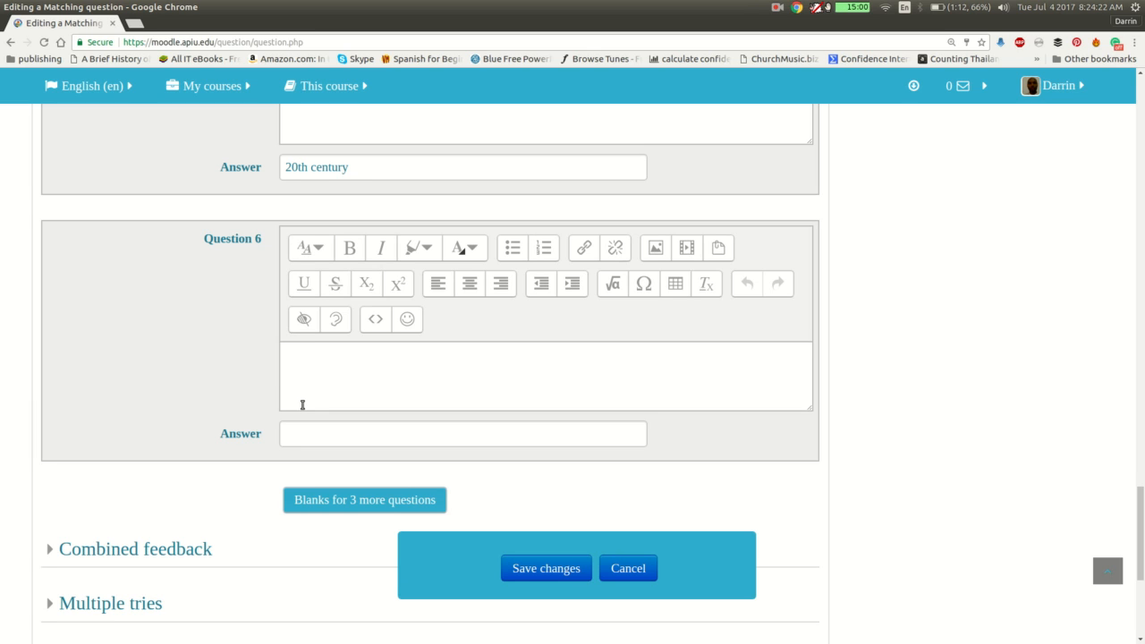
mouse_move(552, 566)
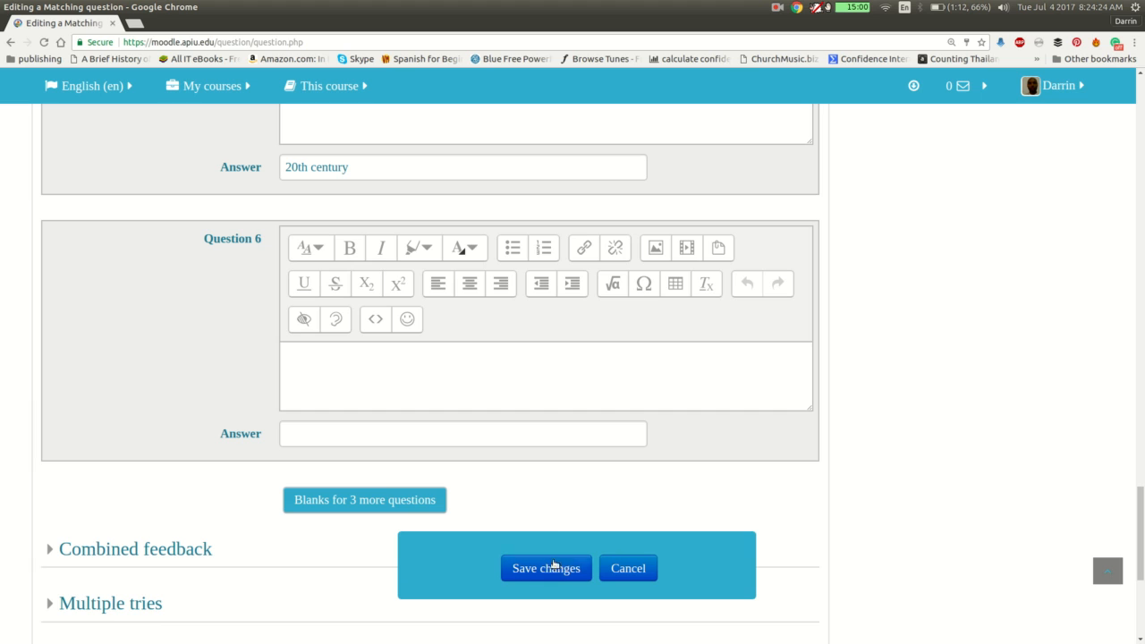
Step: Save the matching question and locate 'Classical music matching' in the ENGL5000 question bank list
left_click(546, 568)
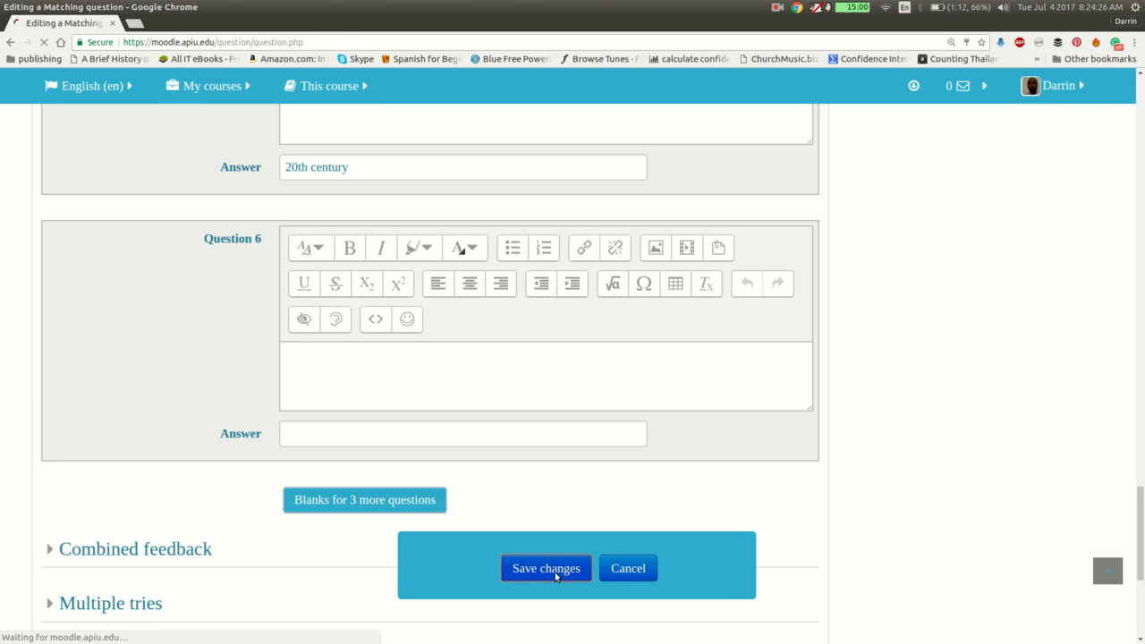
left_click(546, 568)
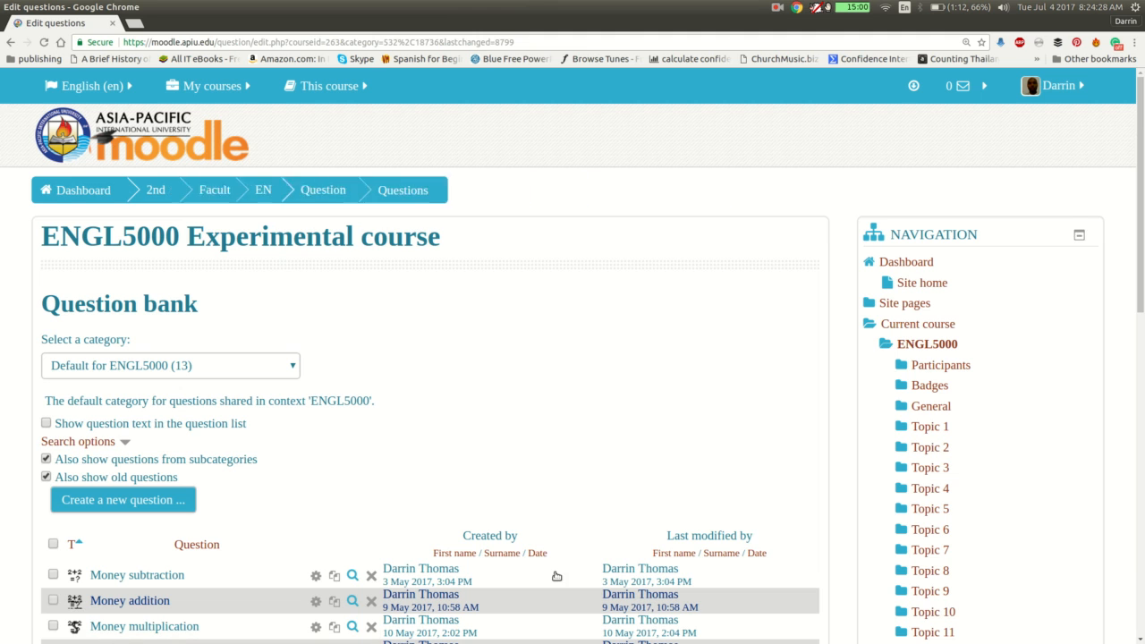
scroll("down", 3)
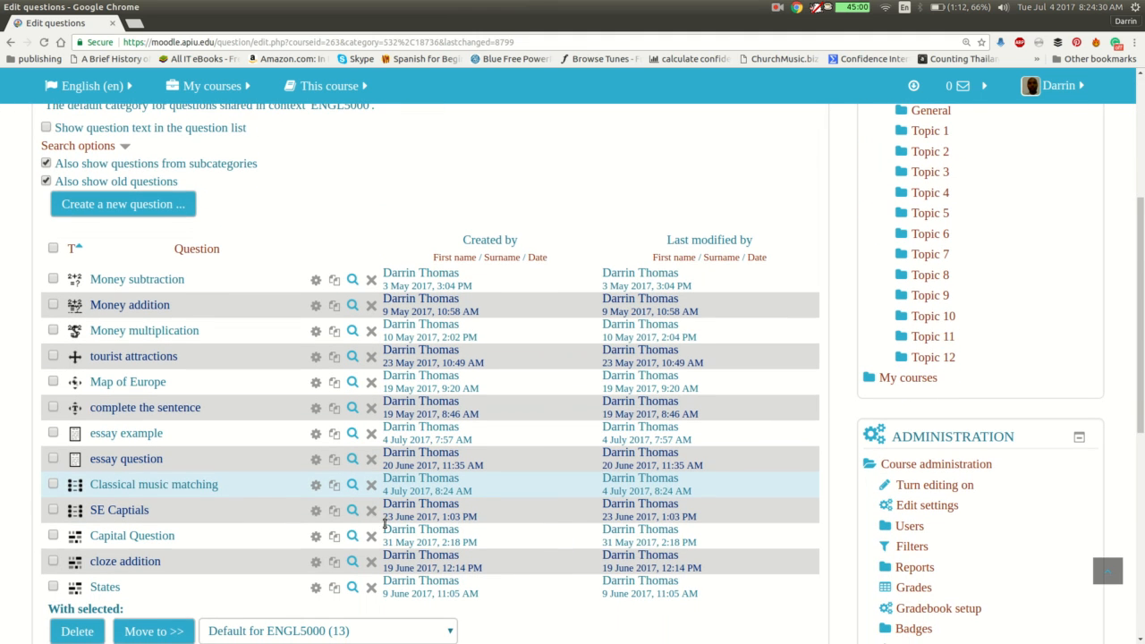
mouse_move(349, 496)
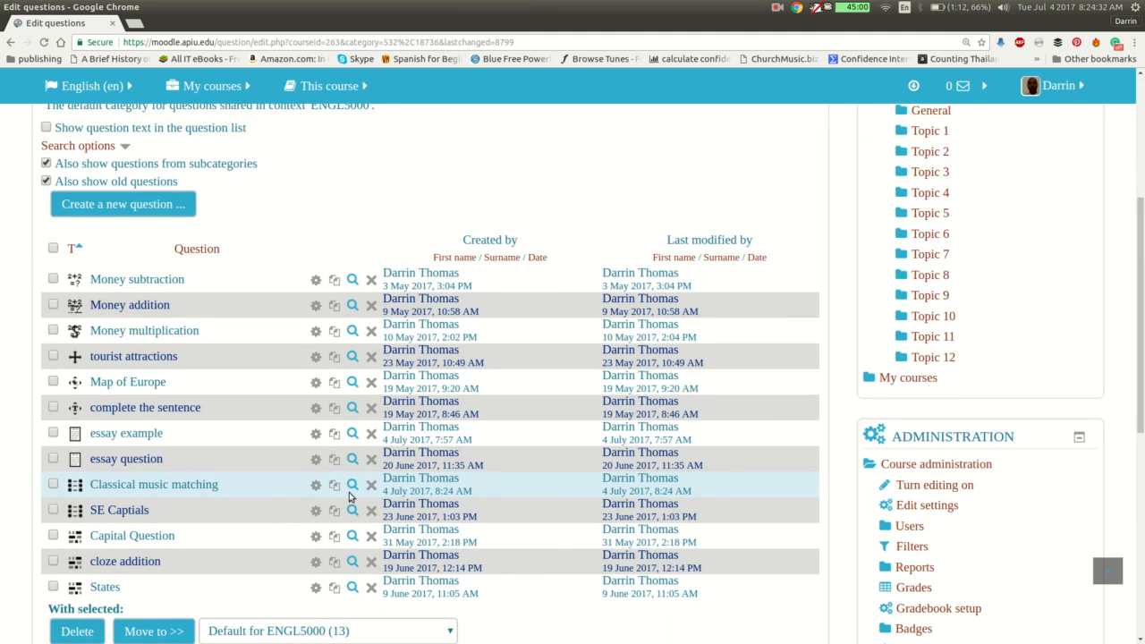
mouse_move(352, 484)
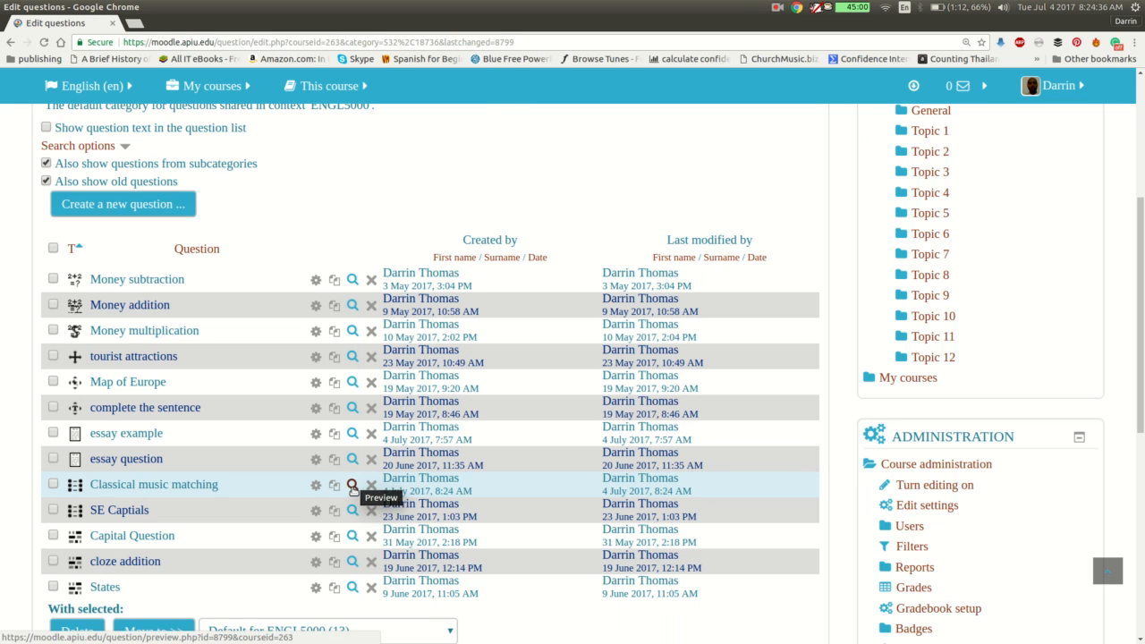
Step: Preview 'Classical music matching' and inspect the era choices for Chopin and Mozart
left_click(353, 485)
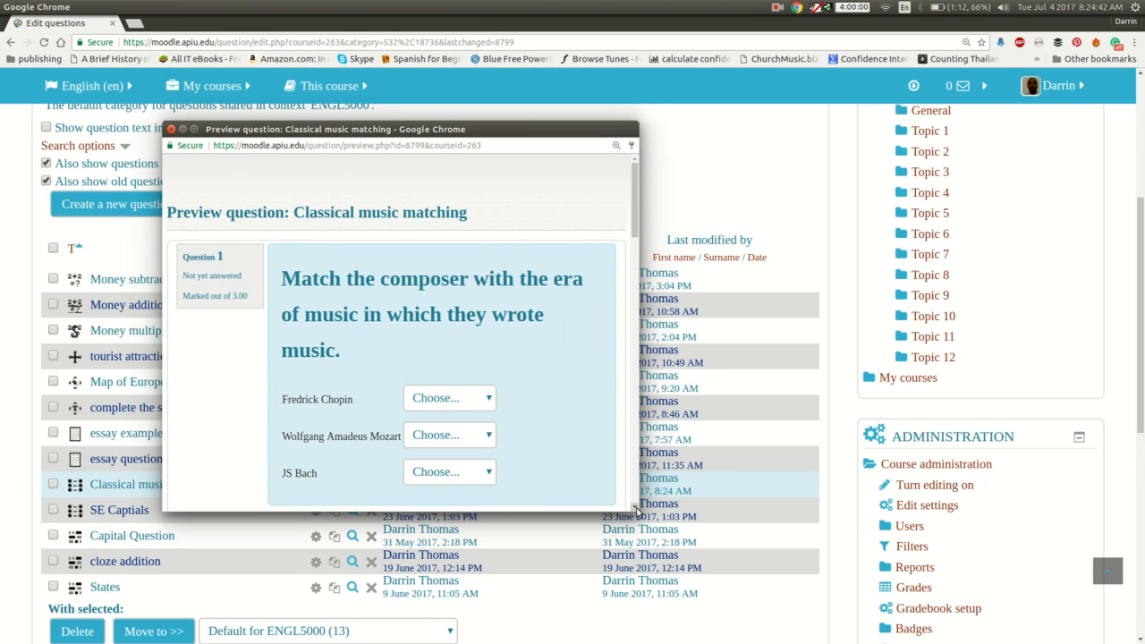
scroll("down", 3)
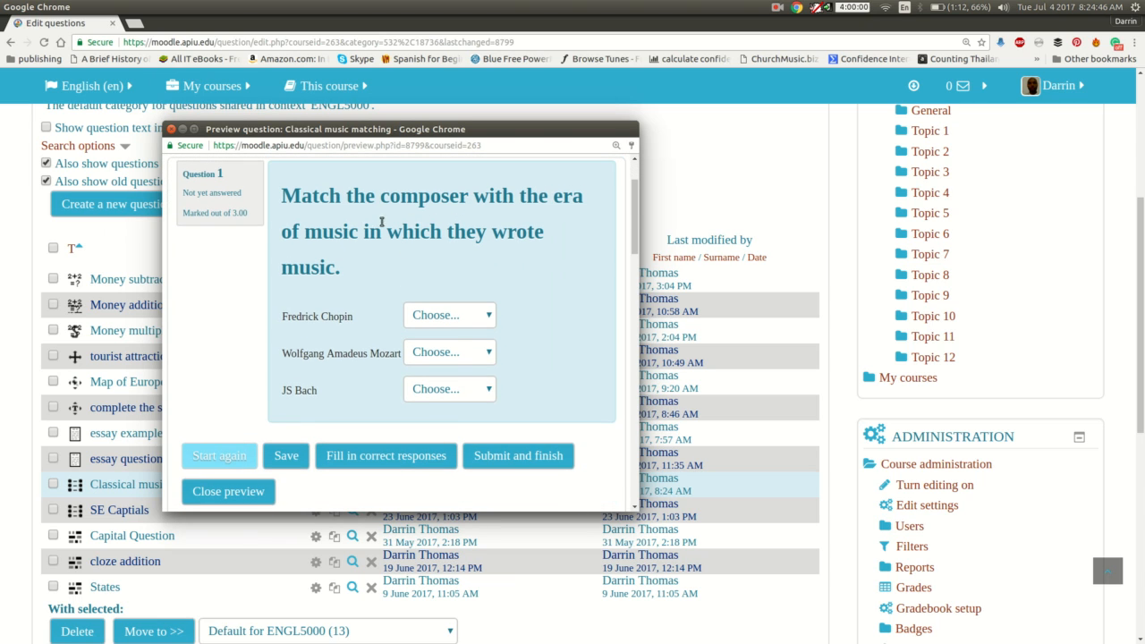
mouse_move(434, 310)
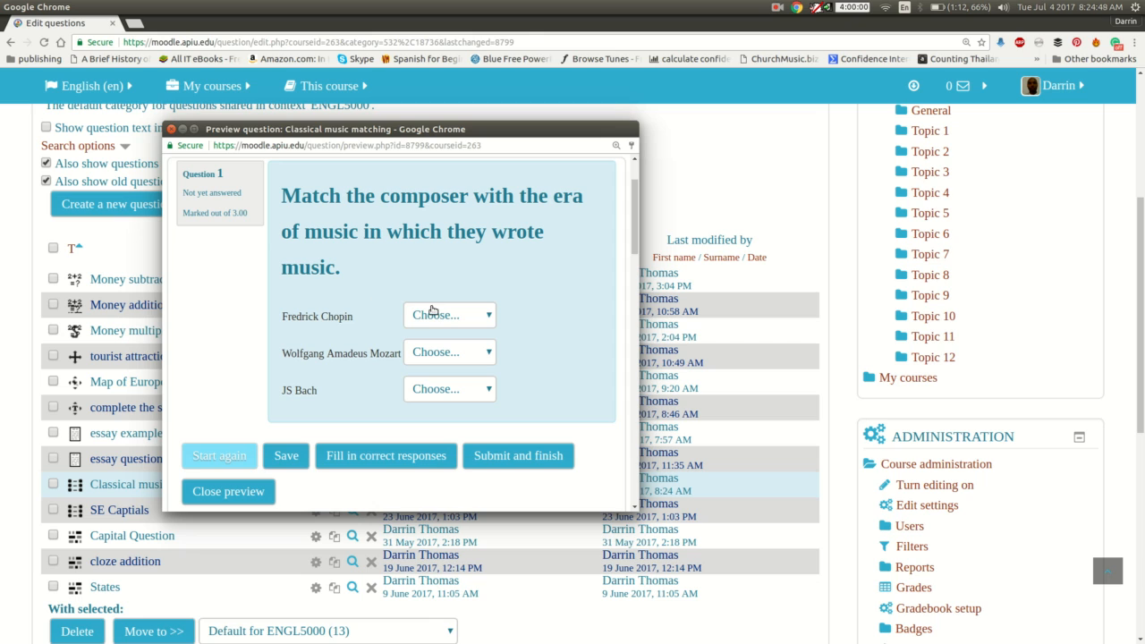
left_click(449, 315)
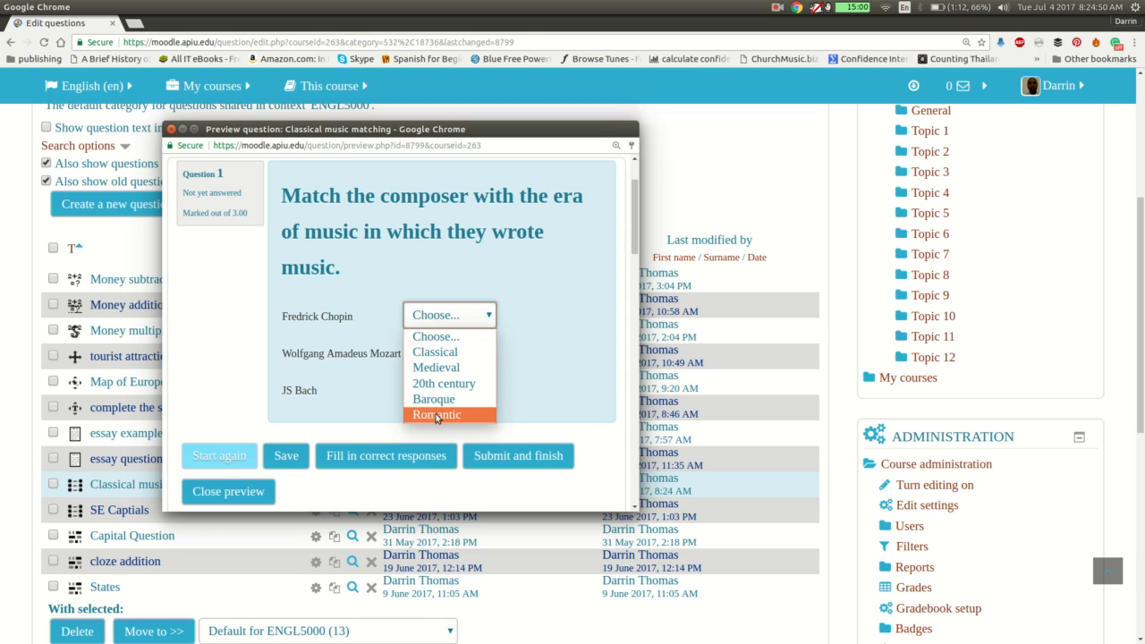
mouse_move(436, 336)
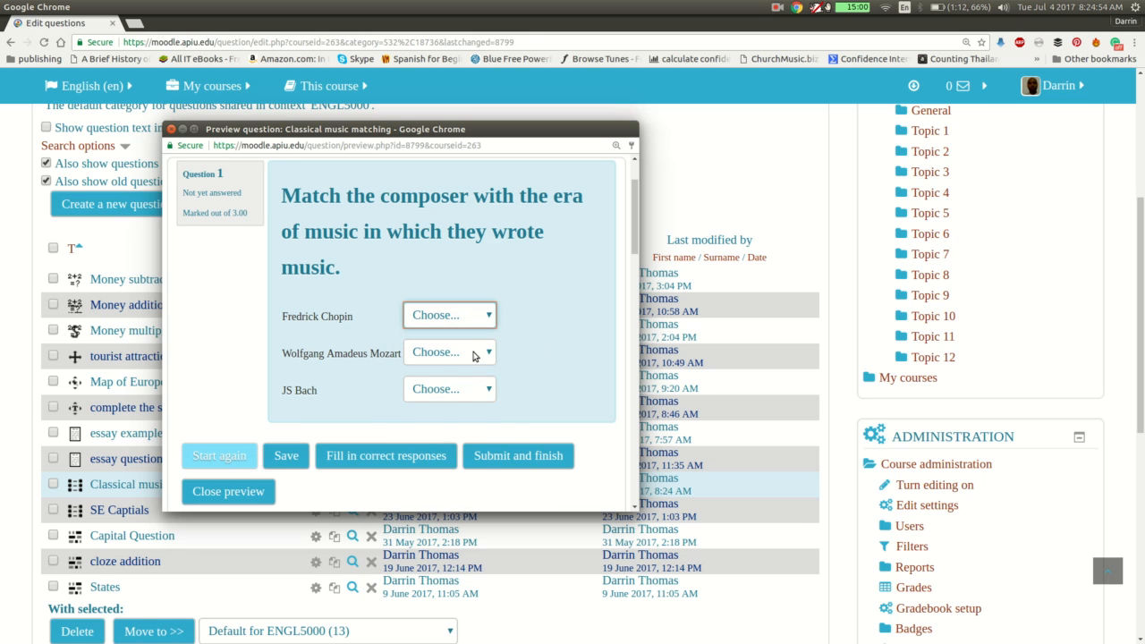
left_click(449, 351)
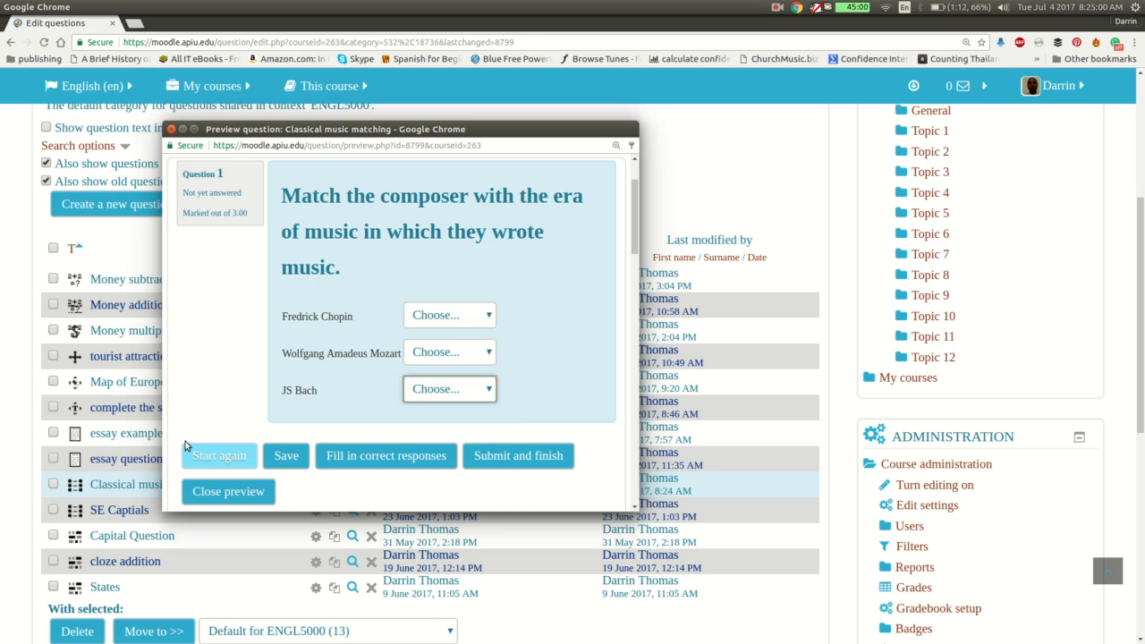
mouse_move(280, 233)
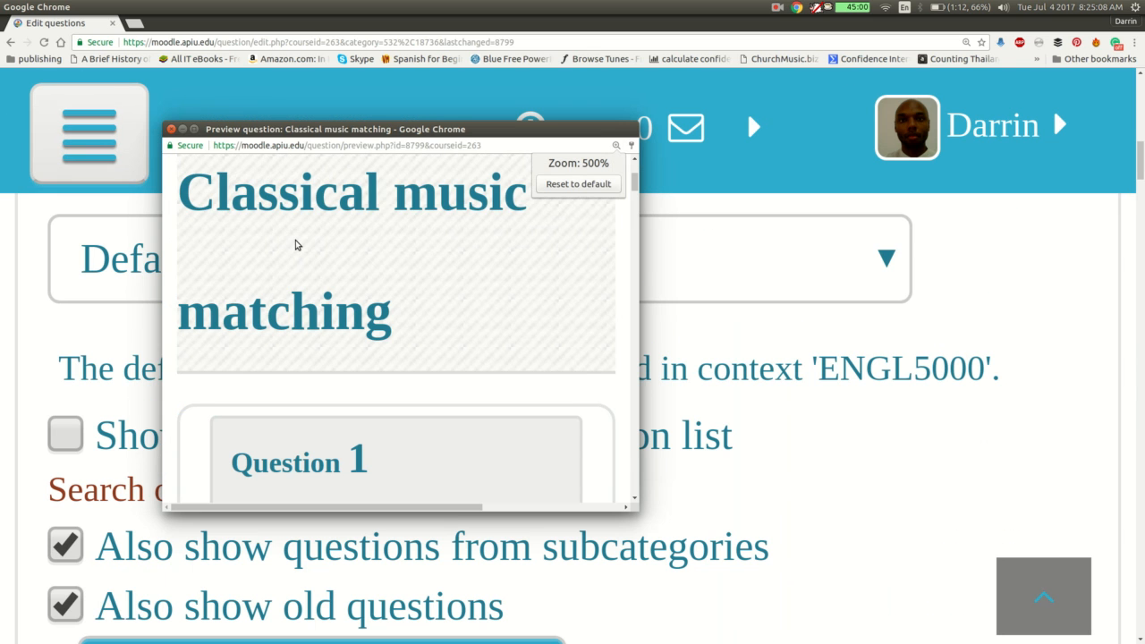
scroll("down", 3)
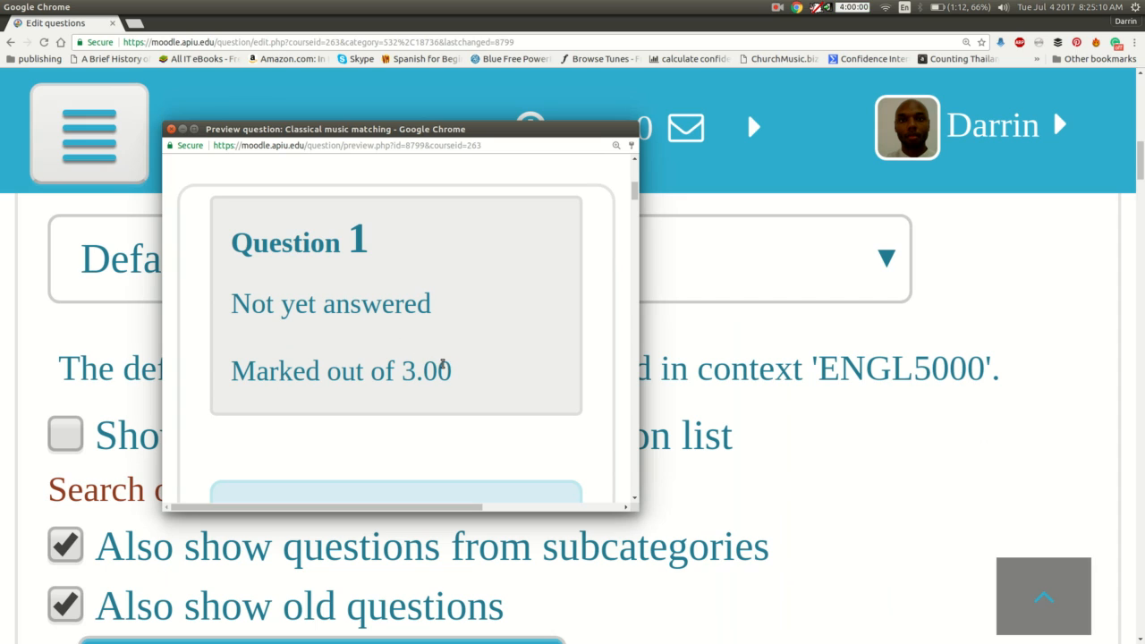
mouse_move(440, 366)
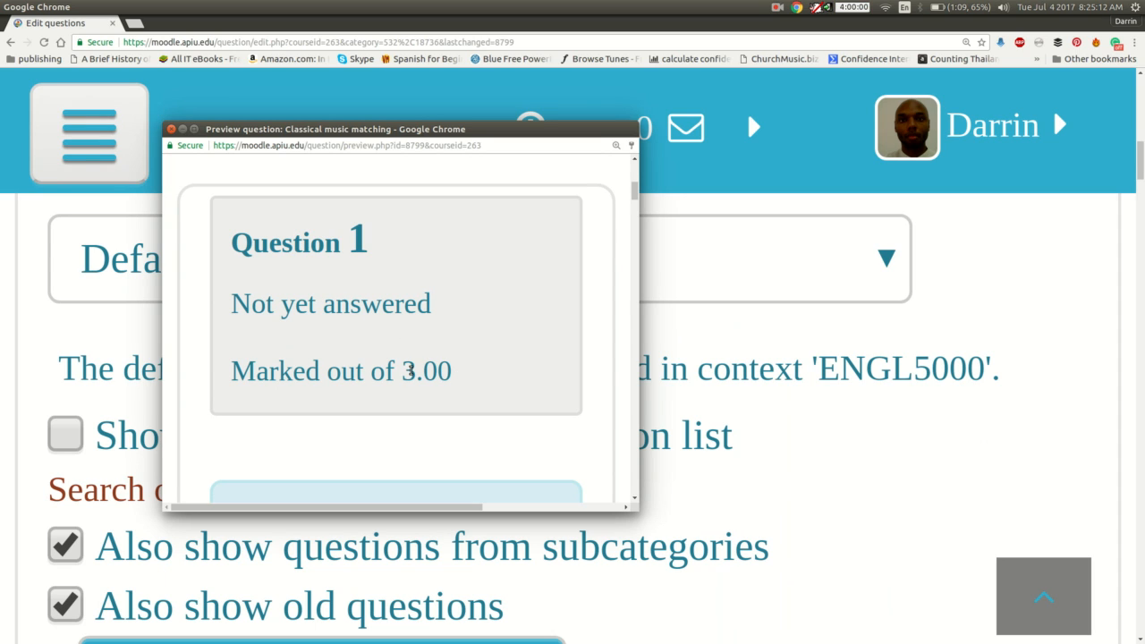
mouse_move(458, 372)
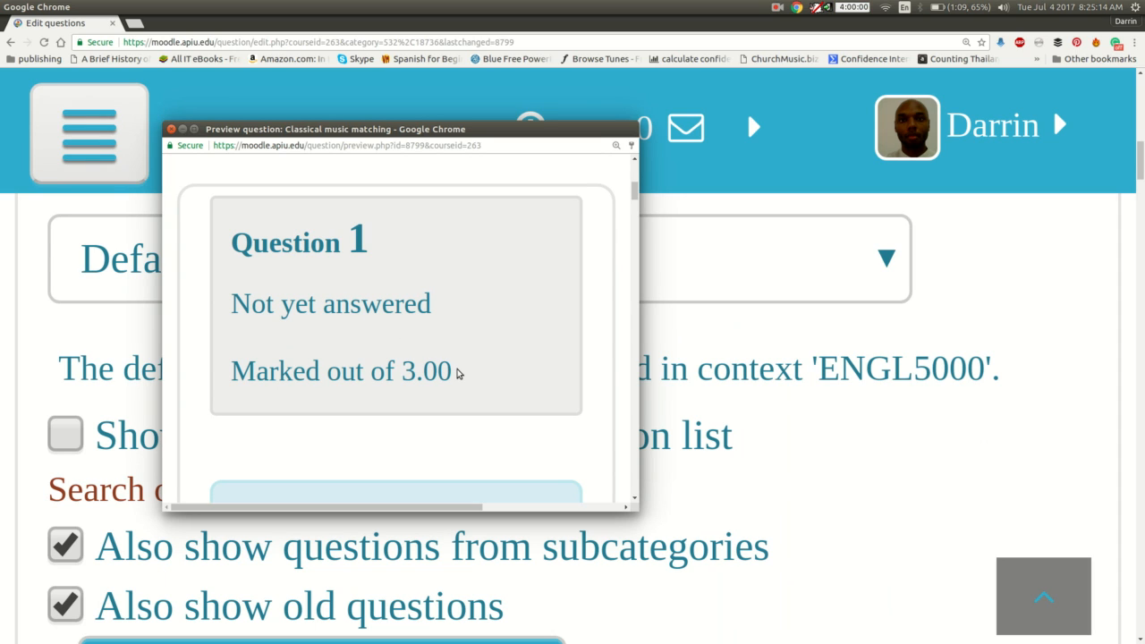
mouse_move(726, 414)
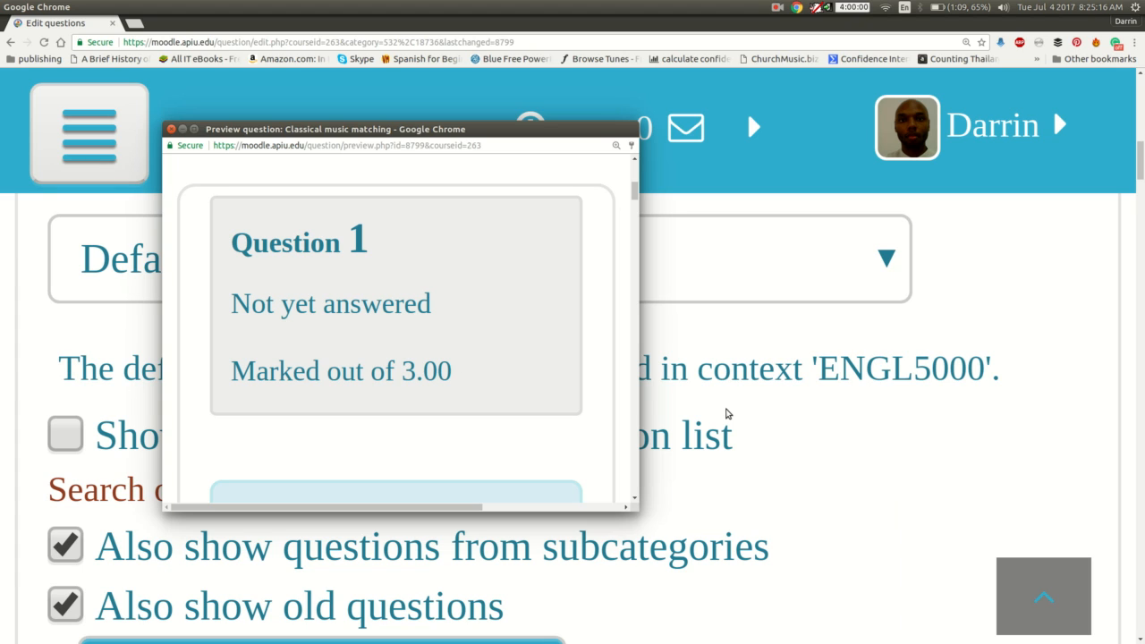